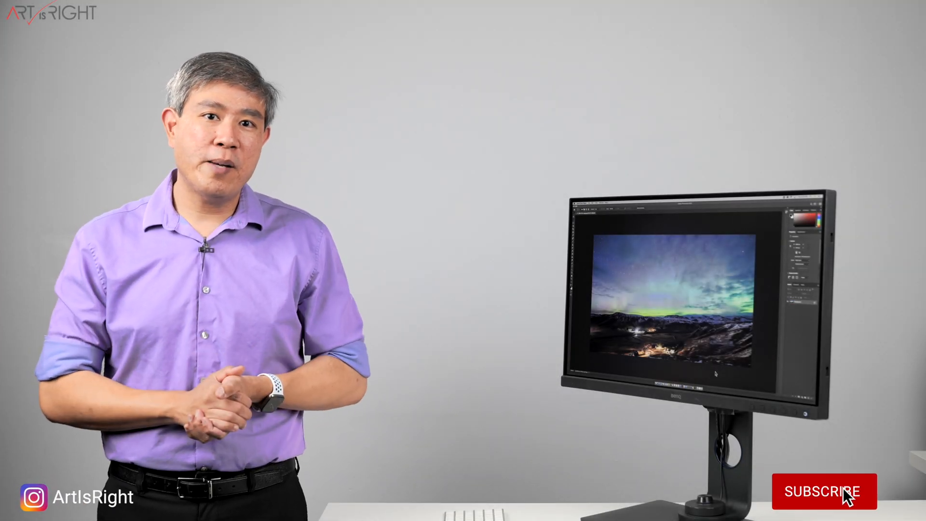
# Step: Set Color Handling to Photoshop Manages Colors for the aurora print
pyautogui.click(824, 491)
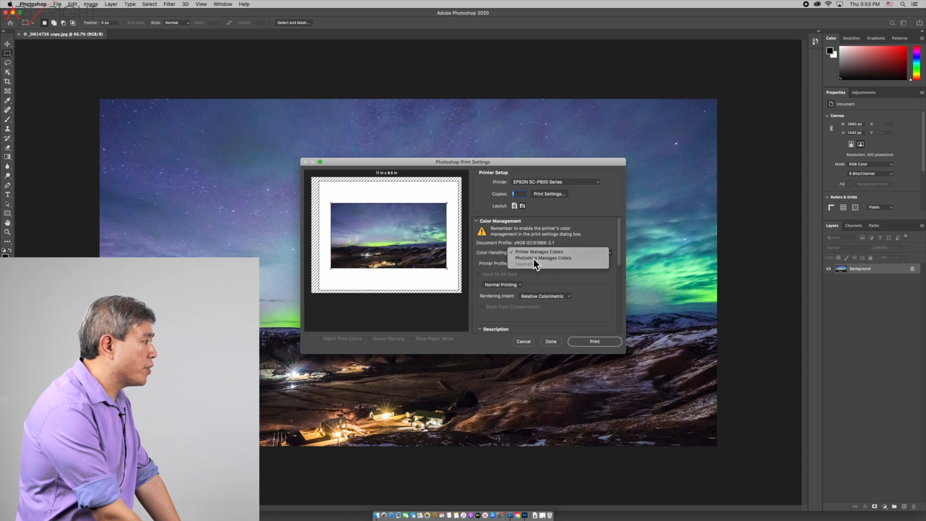
pyautogui.click(542, 257)
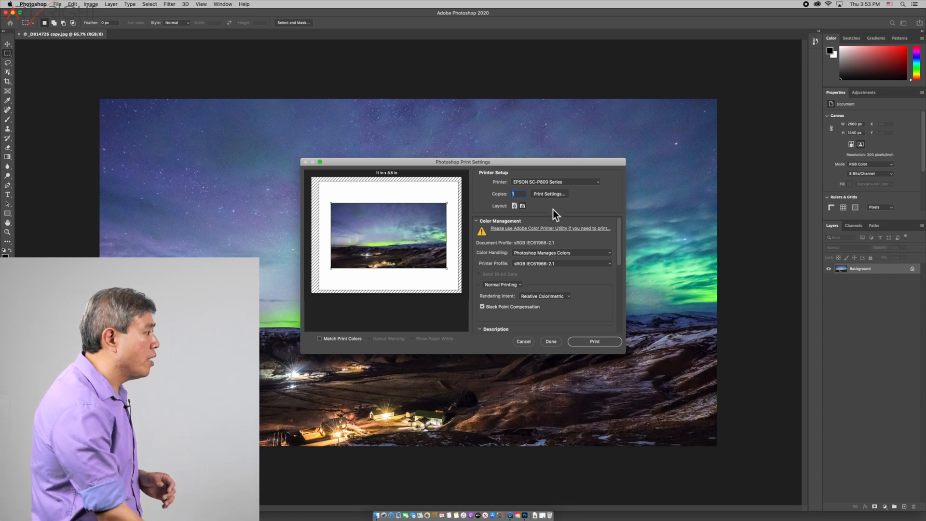
# Step: Review the P800's Print Settings panels (Media & Quality, Paper Handling, Layout) and cancel without saving
pyautogui.click(548, 194)
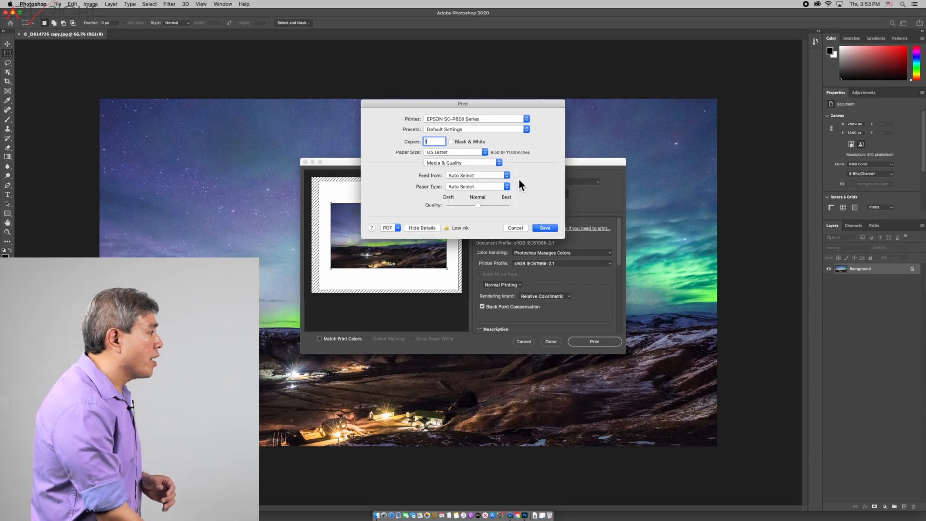
pyautogui.moveTo(490, 170)
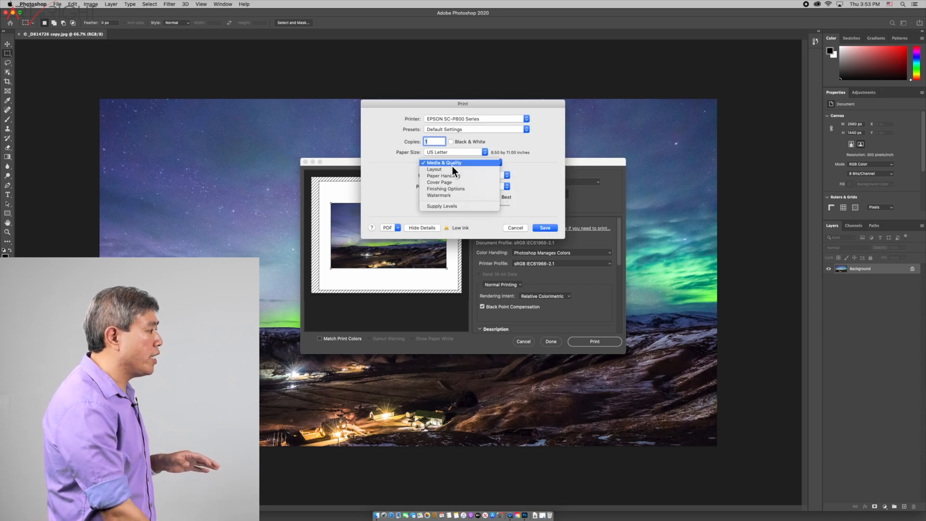
pyautogui.moveTo(457, 189)
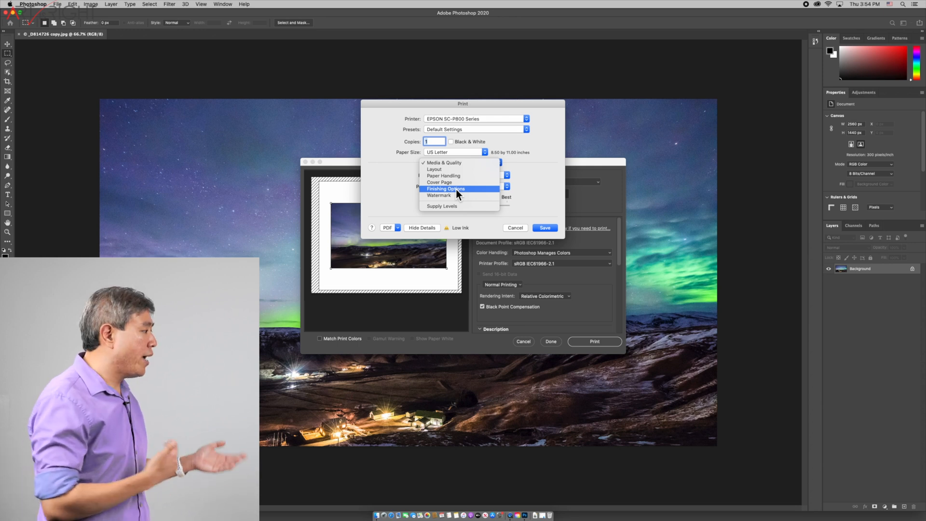
pyautogui.moveTo(454, 182)
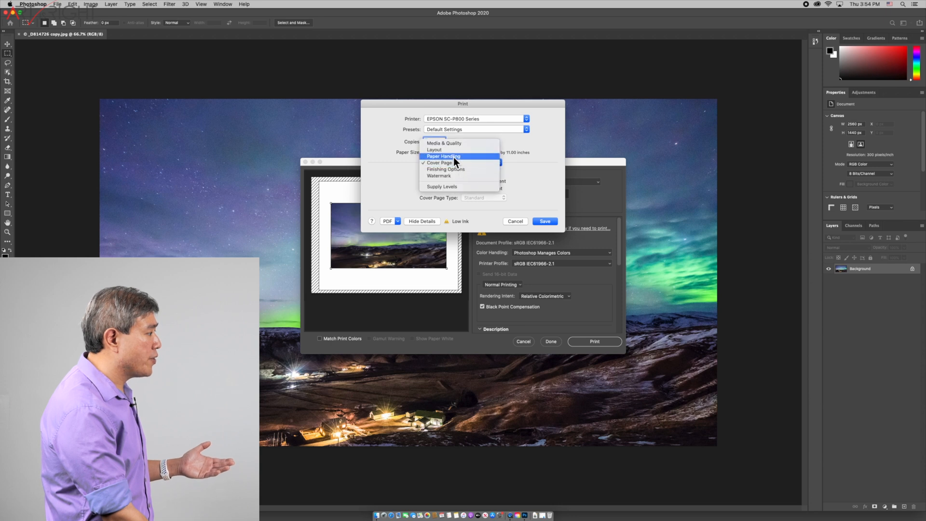
pyautogui.click(443, 162)
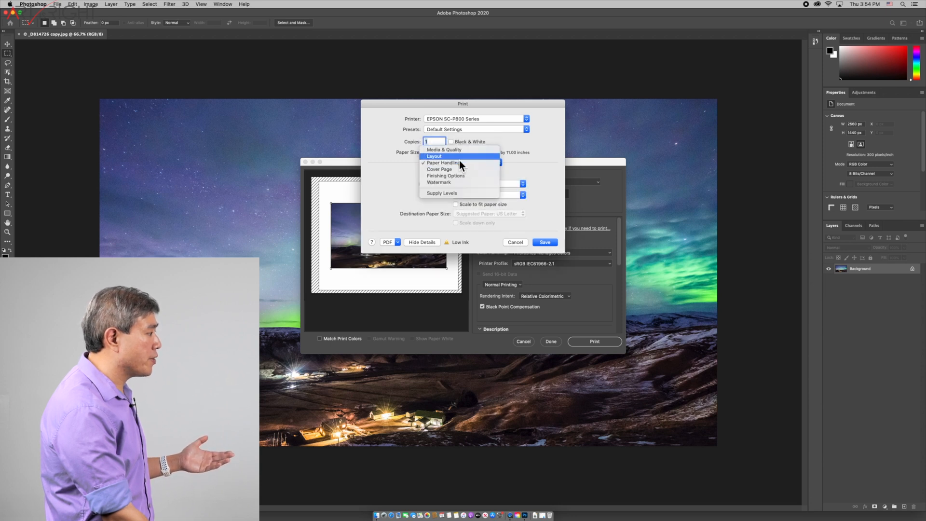
pyautogui.click(433, 162)
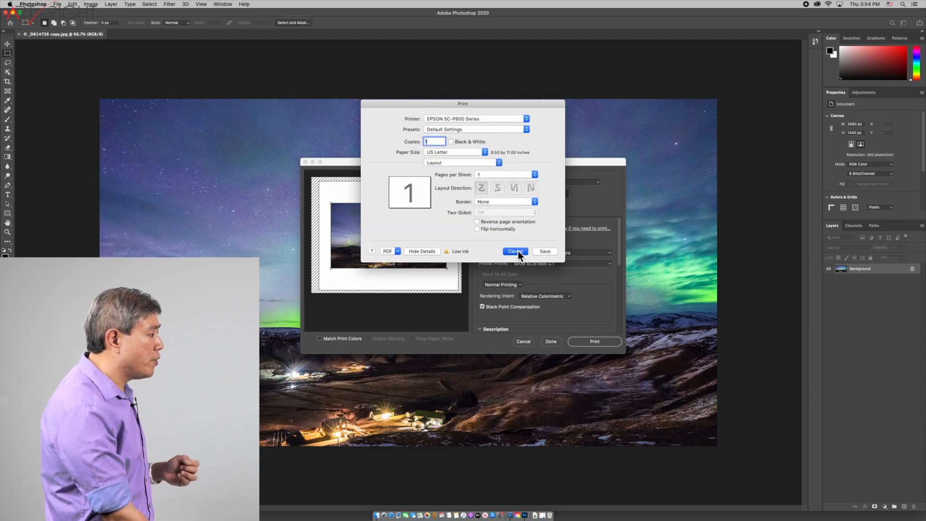
pyautogui.click(513, 251)
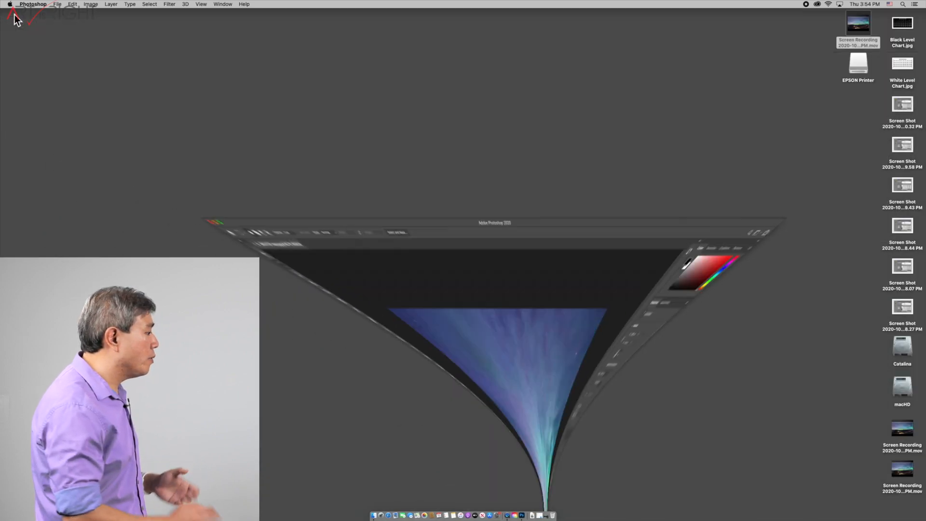
# Step: Put Photoshop away and launch System Preferences from the Dock
pyautogui.click(211, 223)
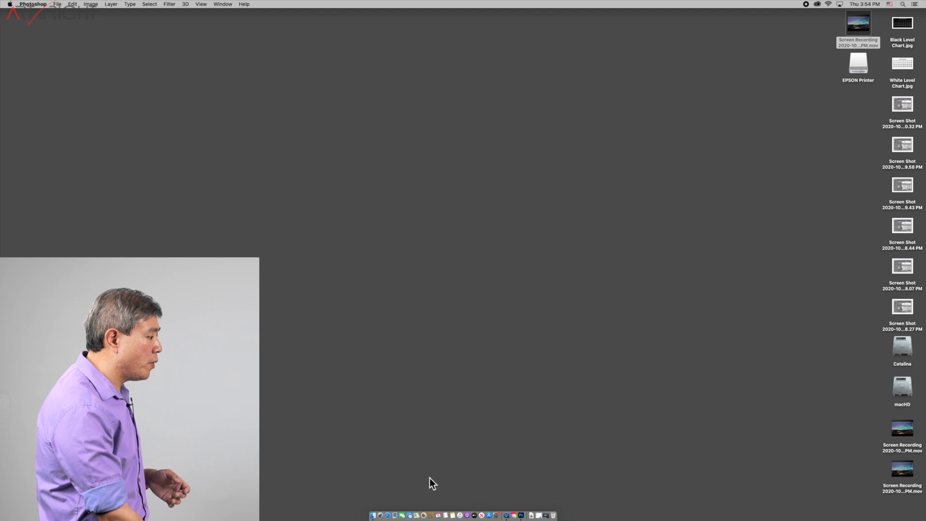
pyautogui.click(496, 515)
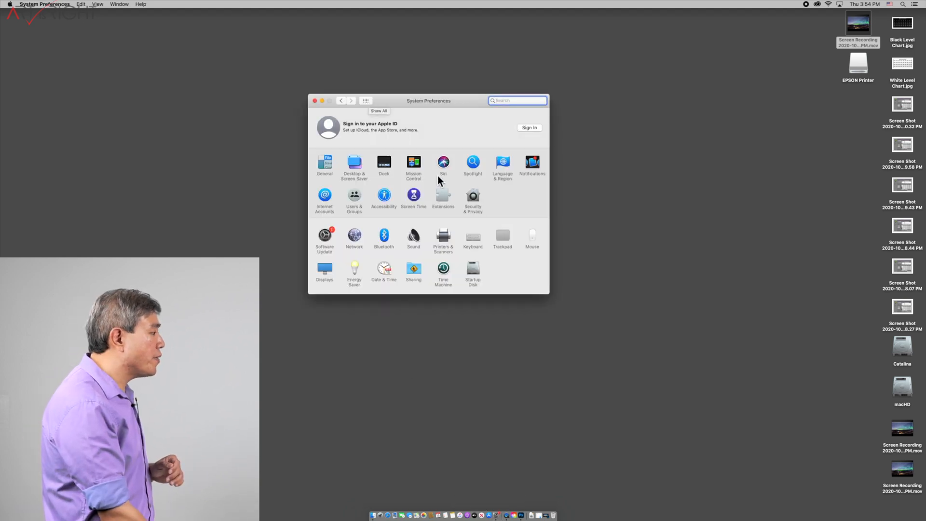
# Step: Show Printers & Scanners with the EPSON SC-P800 Series listed as an AirPrint printer
pyautogui.click(443, 236)
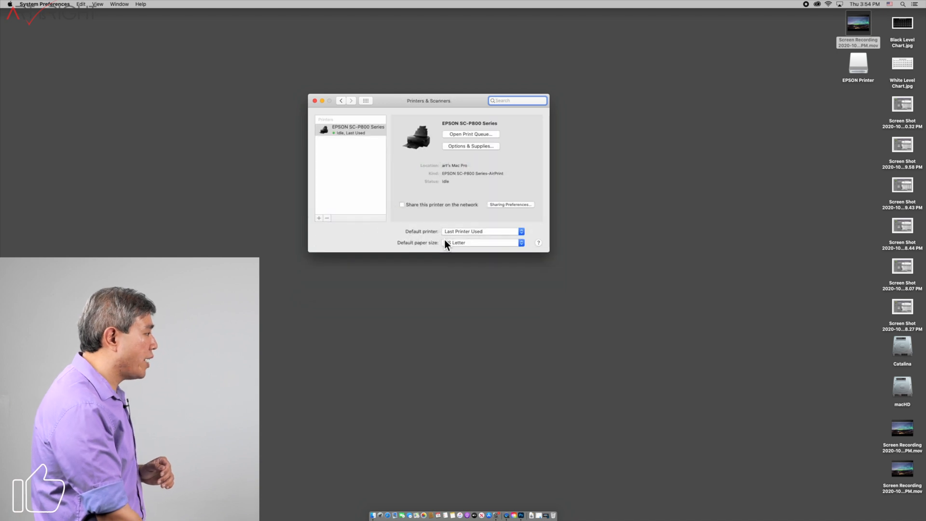
pyautogui.click(349, 128)
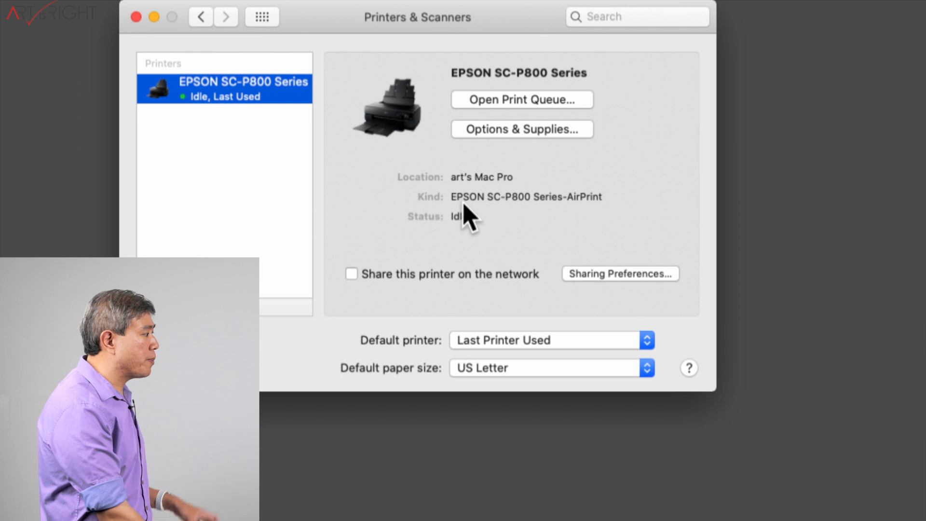
pyautogui.moveTo(500, 214)
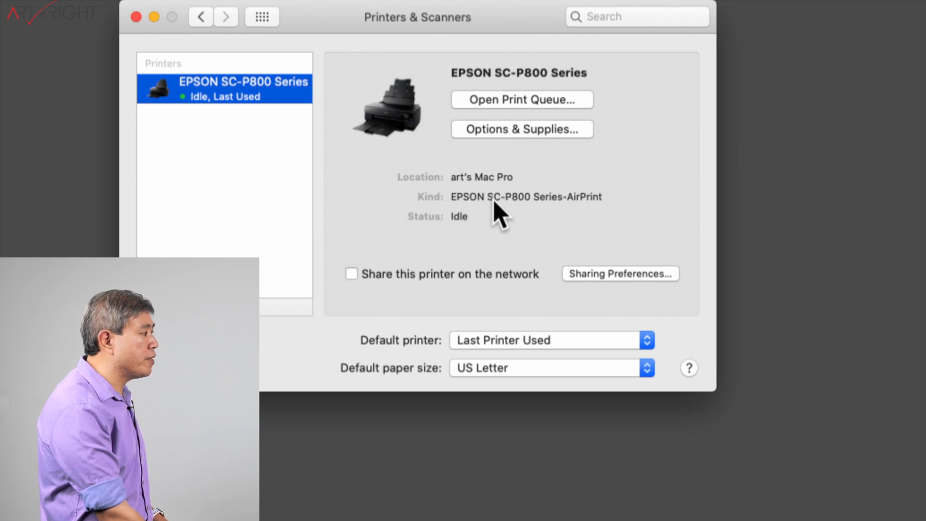
pyautogui.moveTo(528, 222)
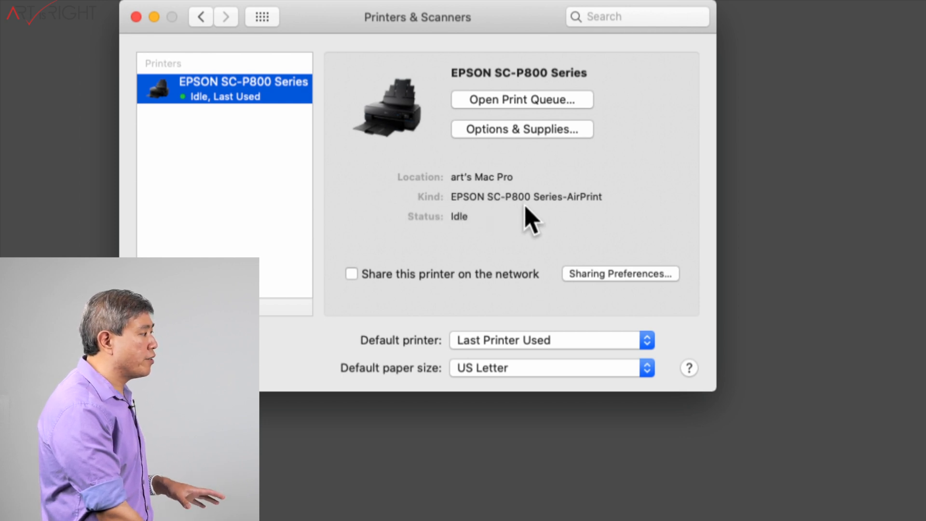
pyautogui.moveTo(579, 210)
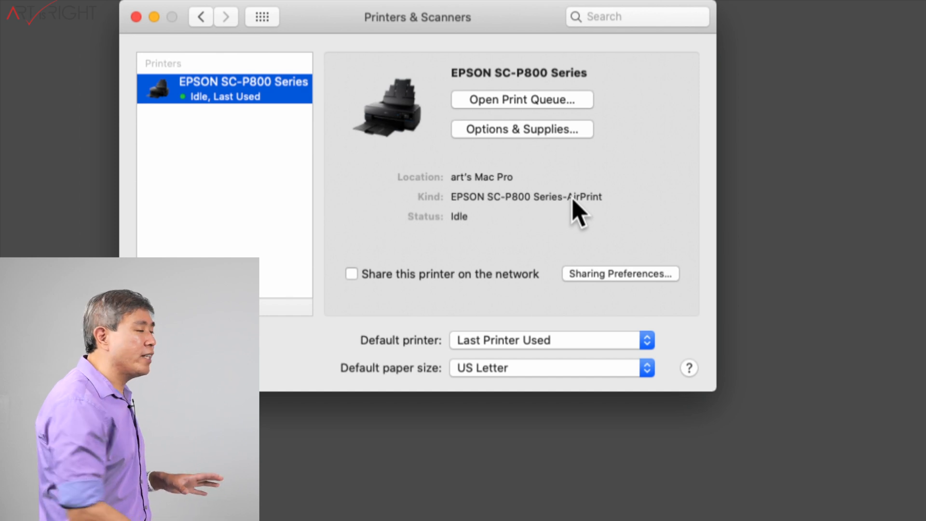
pyautogui.moveTo(576, 203)
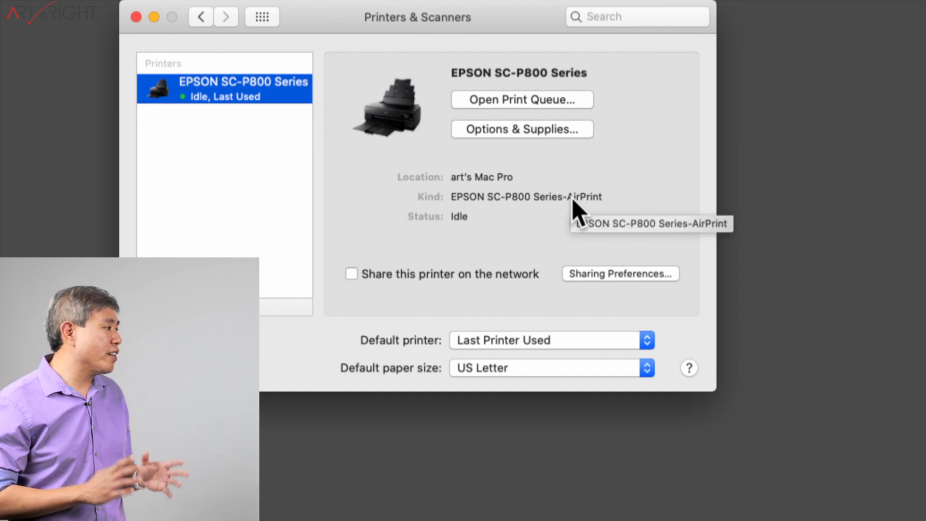
pyautogui.moveTo(540, 248)
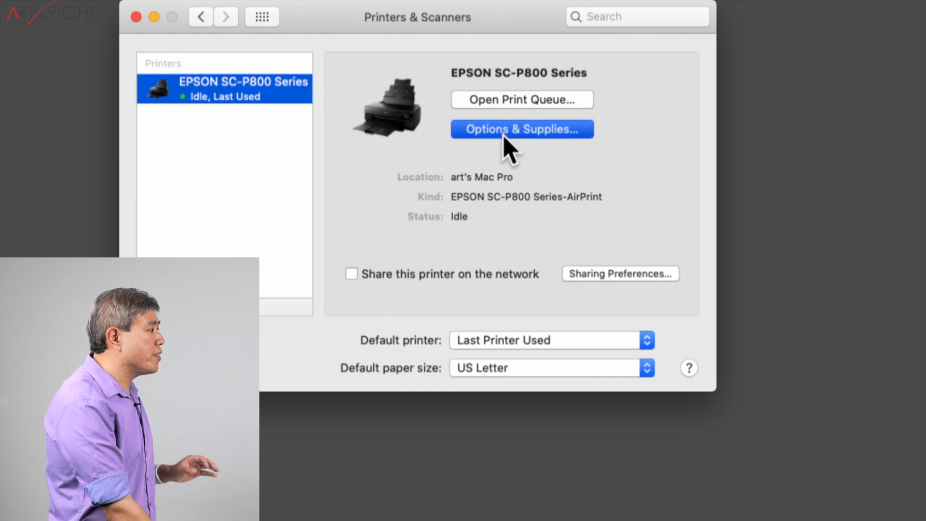
pyautogui.click(521, 128)
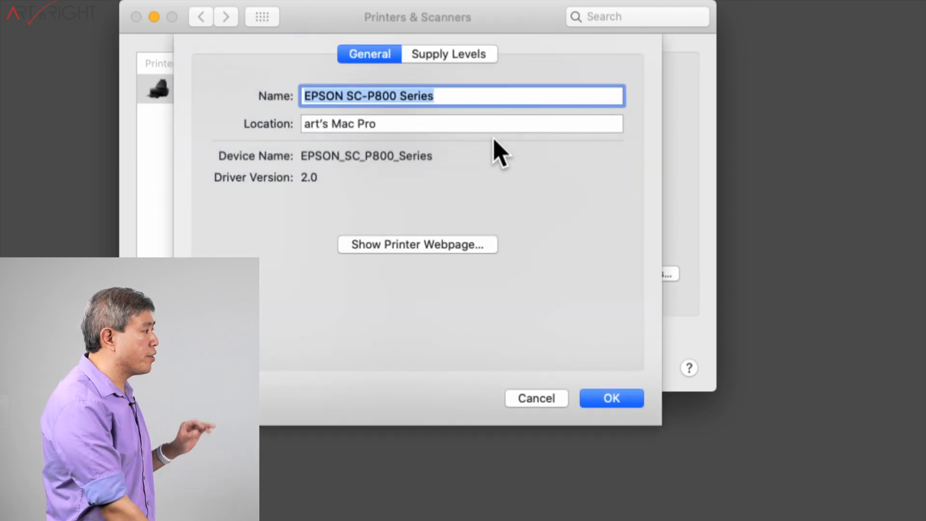
pyautogui.moveTo(411, 85)
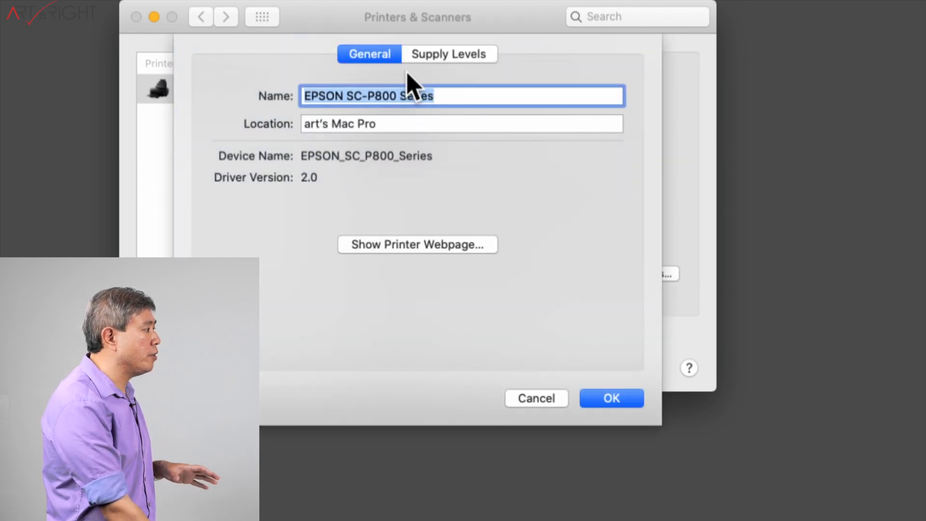
pyautogui.click(449, 54)
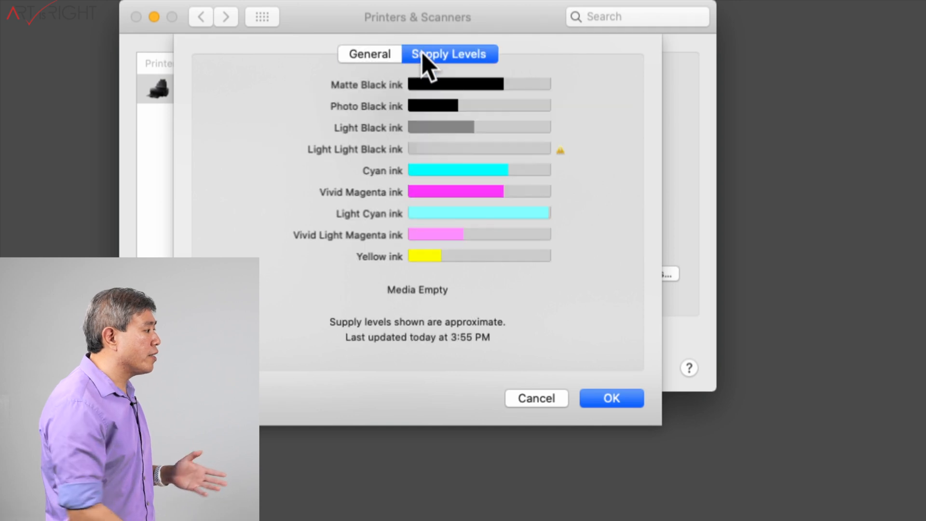
pyautogui.moveTo(444, 231)
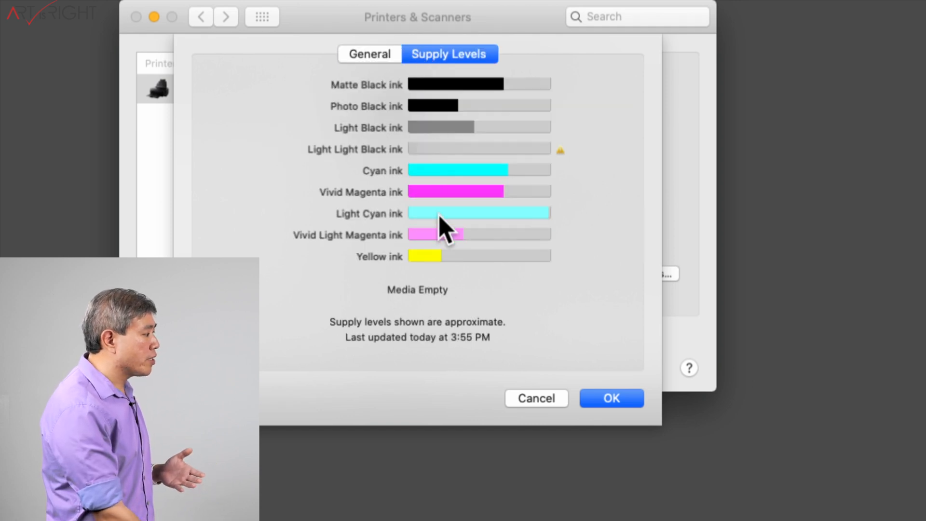
pyautogui.moveTo(421, 307)
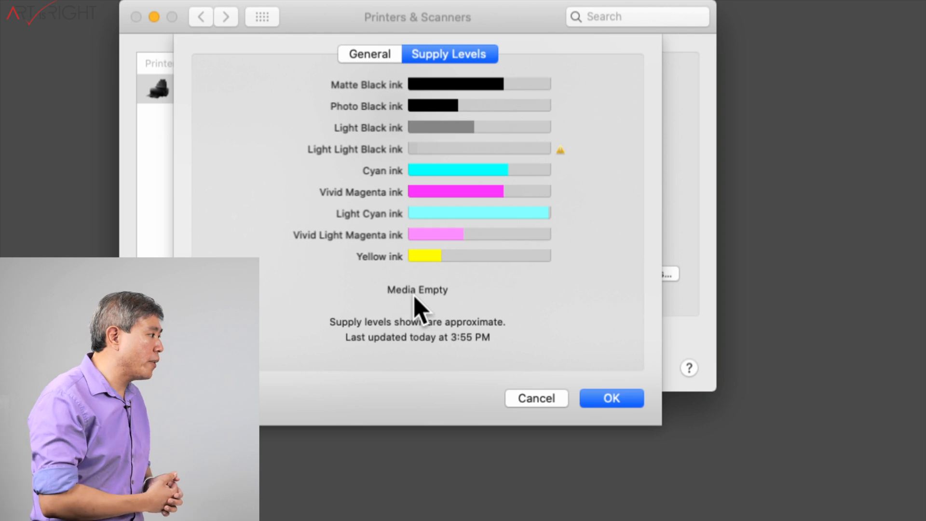
pyautogui.moveTo(517, 401)
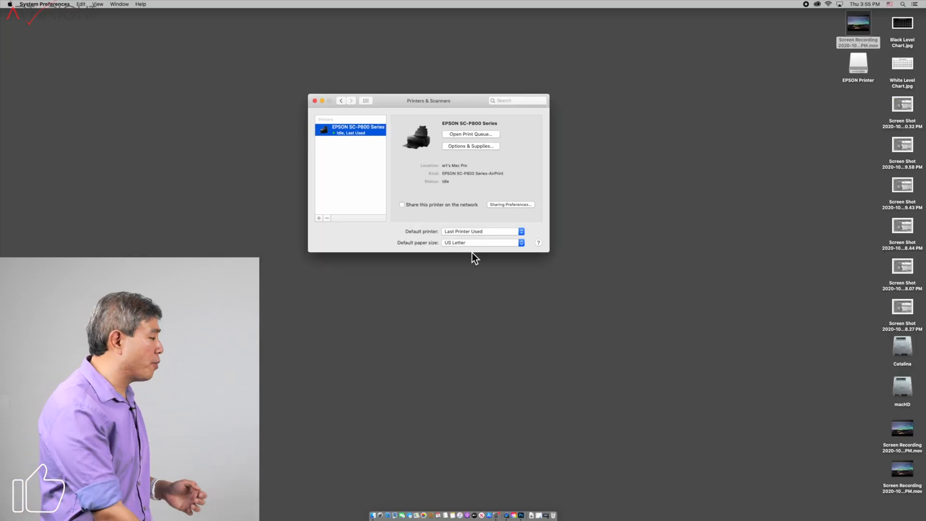
pyautogui.moveTo(388, 515)
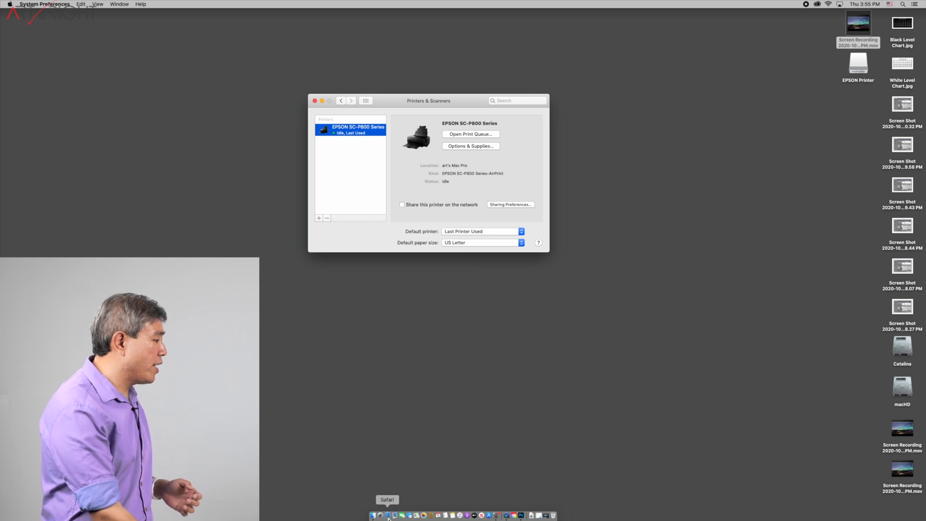
# Step: Search Google in Safari for "epson p800 driver mac"
pyautogui.click(372, 515)
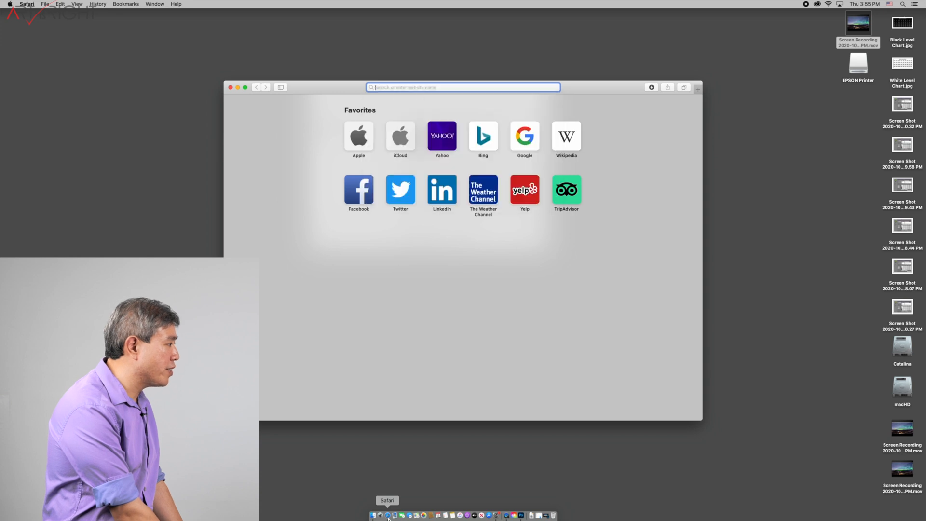
pyautogui.write('epson')
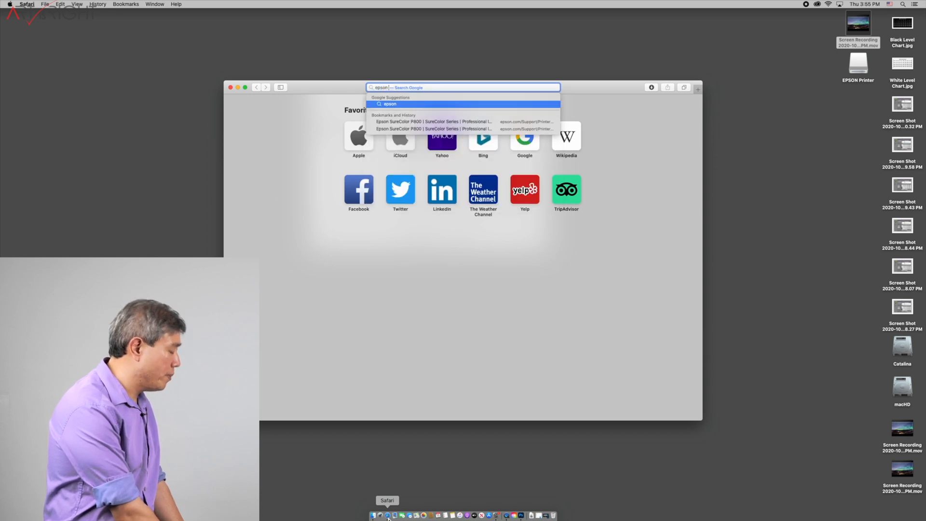
pyautogui.write('p800 driver mac')
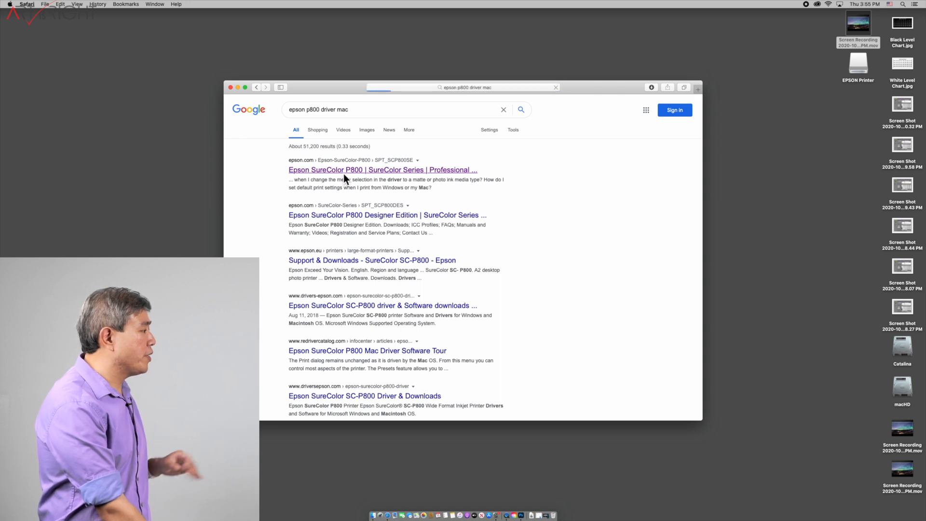
# Step: From Epson's SureColor P800 support page, download Printer Driver v10.85 under Drivers
pyautogui.click(383, 170)
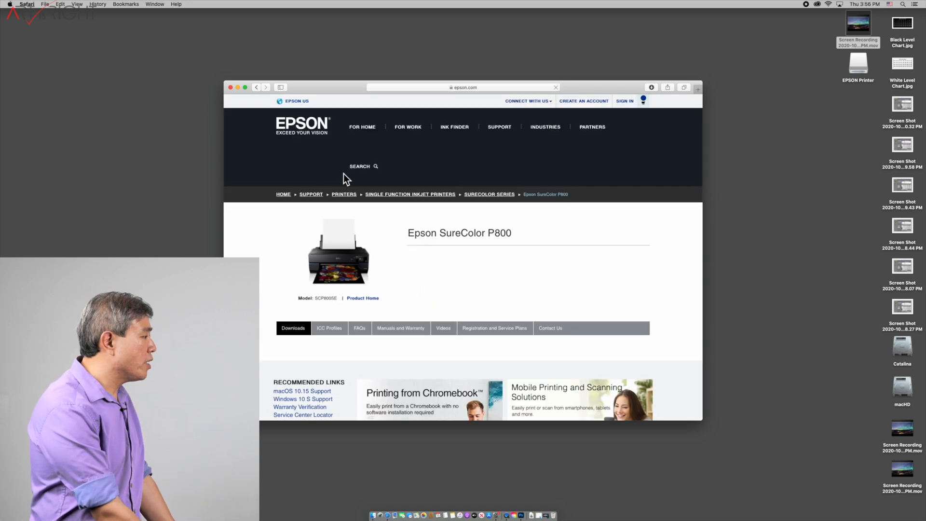
pyautogui.scroll(-3)
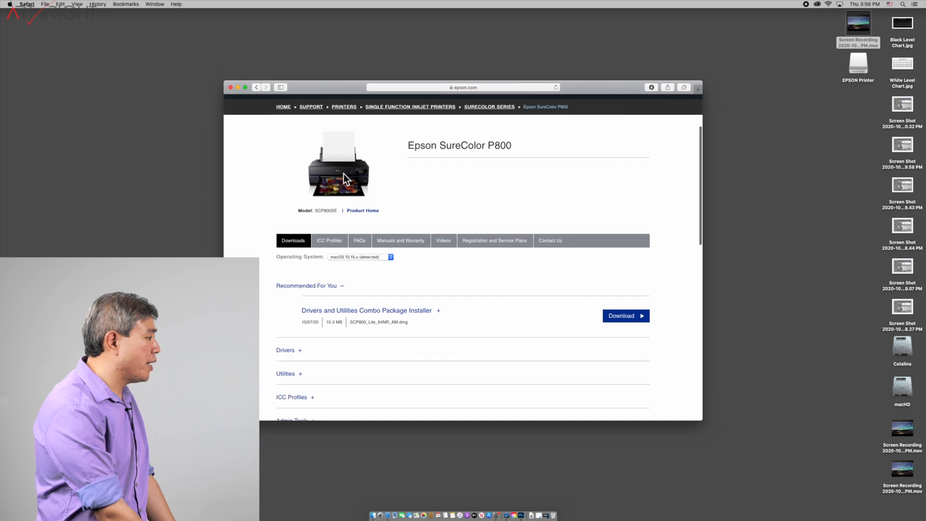
pyautogui.scroll(-3)
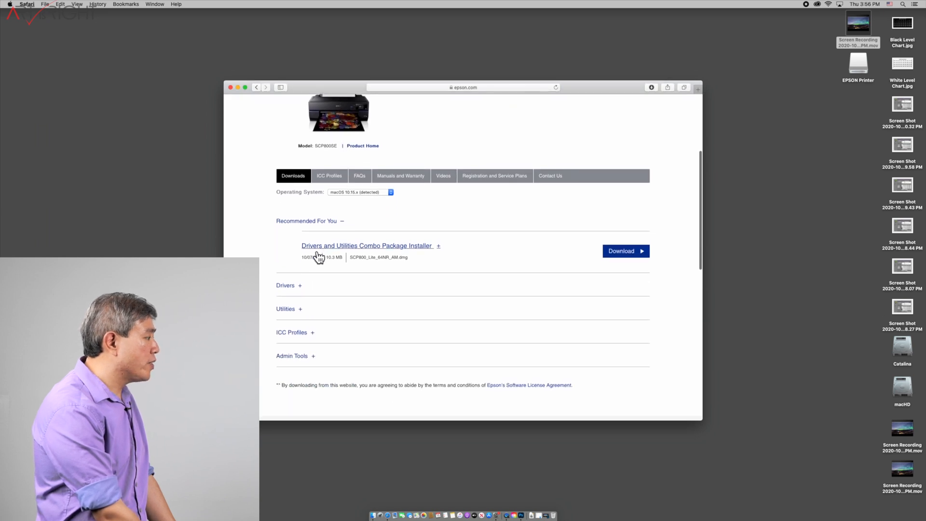
pyautogui.moveTo(319, 256)
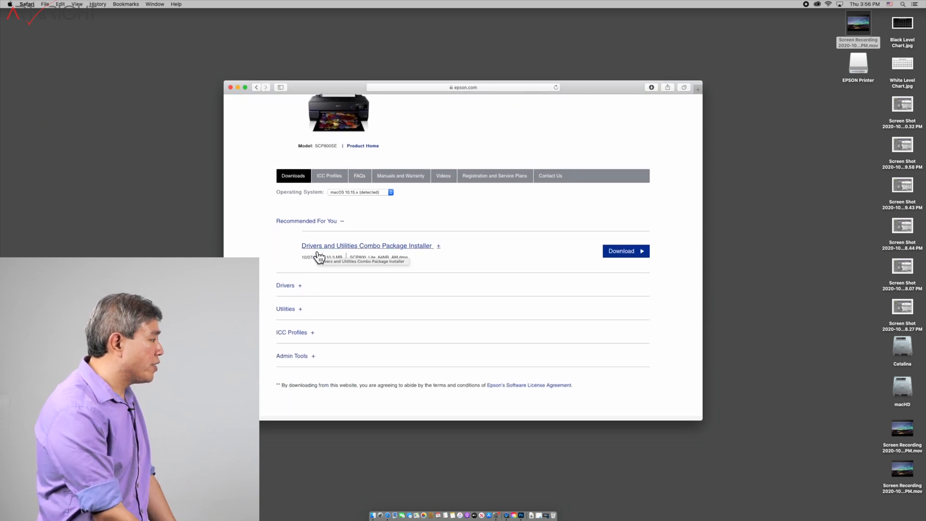
pyautogui.click(285, 286)
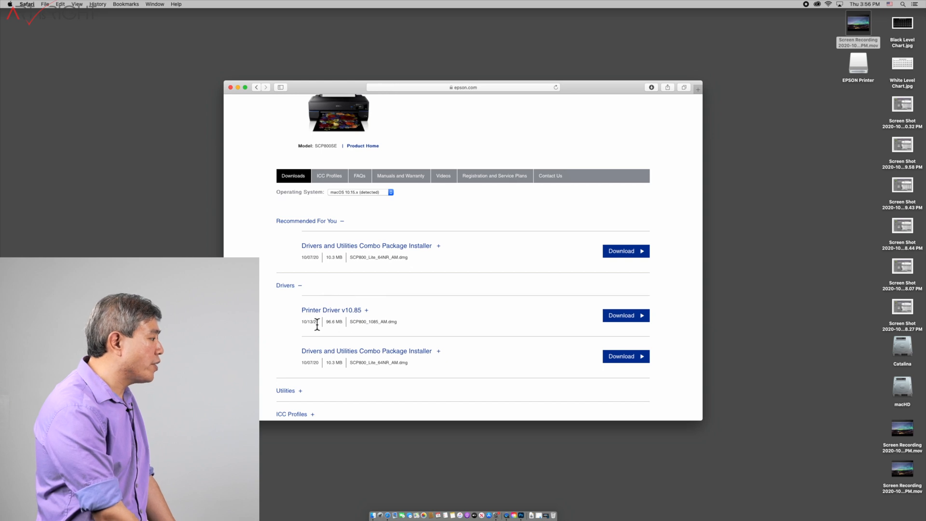
pyautogui.click(624, 314)
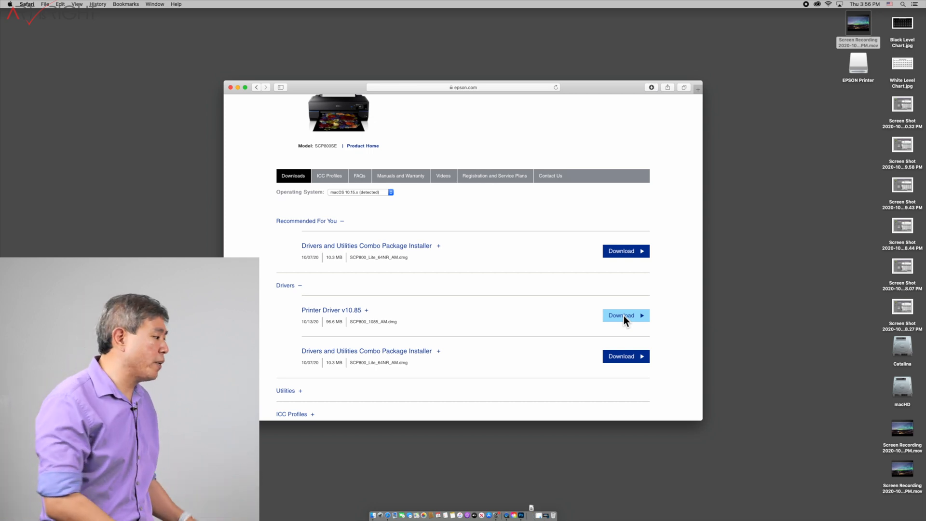
pyautogui.moveTo(656, 103)
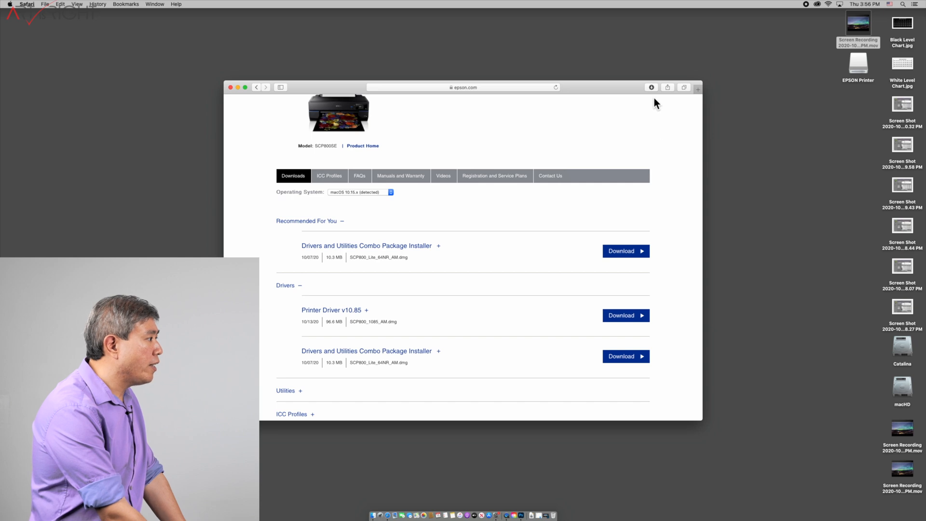
# Step: Mount the downloaded SCP800_1085_AM.dmg so EPSON Printer.pkg is showing
pyautogui.click(651, 87)
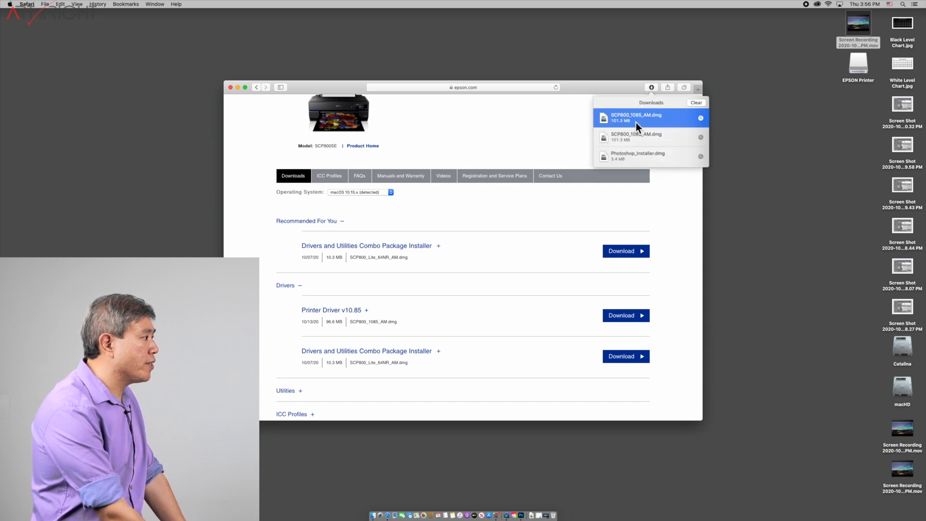
pyautogui.click(635, 117)
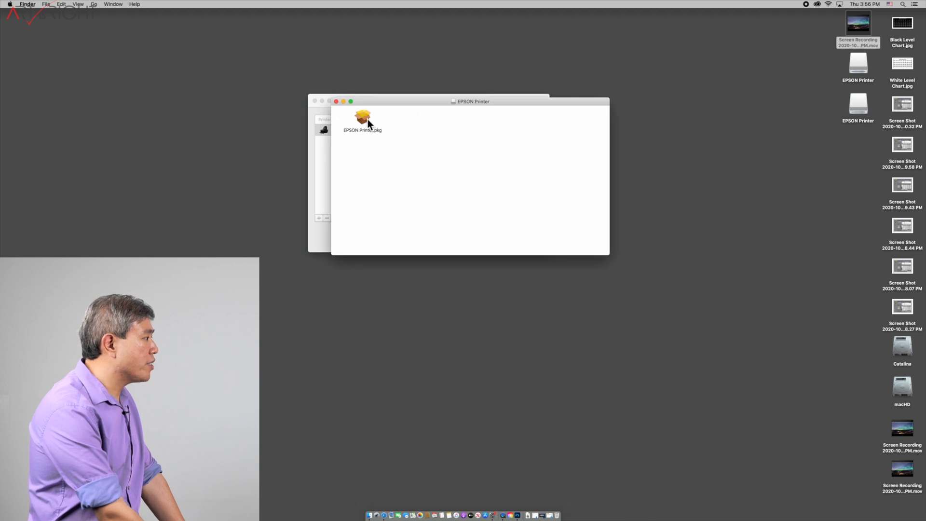
# Step: Run EPSON Printer.pkg through Continue, Install and password authorization until installation completes
pyautogui.doubleClick(363, 116)
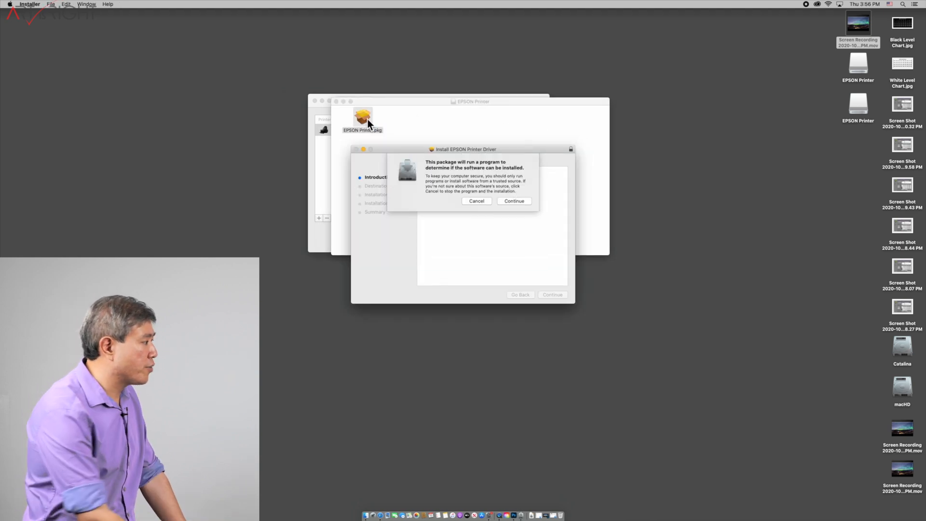
pyautogui.click(513, 201)
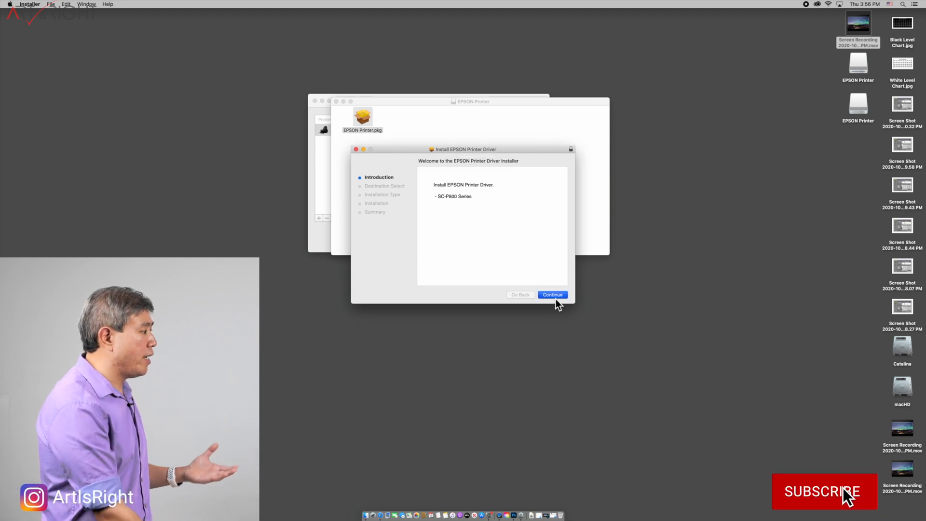
pyautogui.click(551, 294)
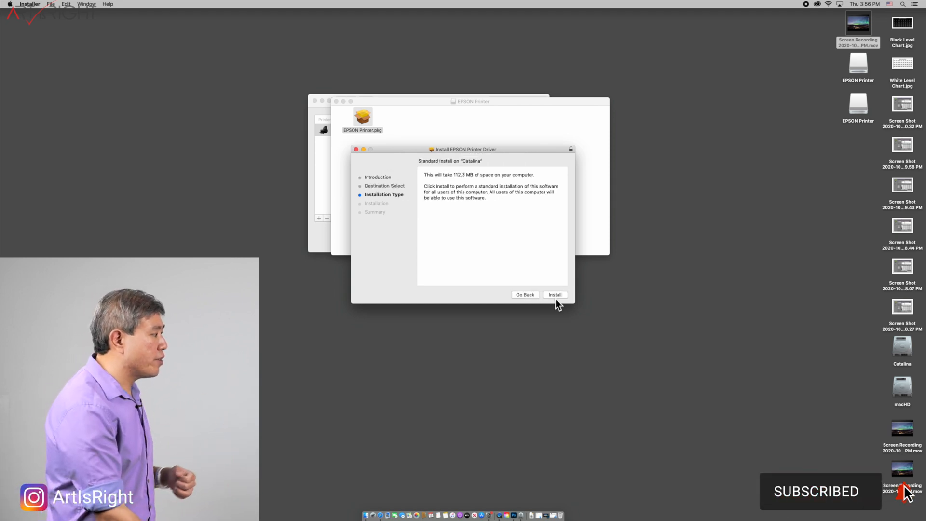
pyautogui.click(554, 295)
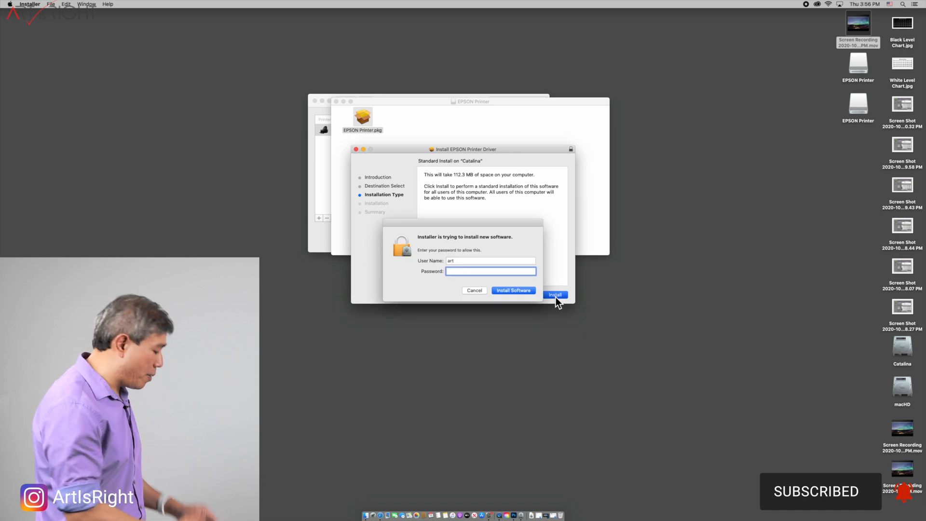
pyautogui.click(512, 290)
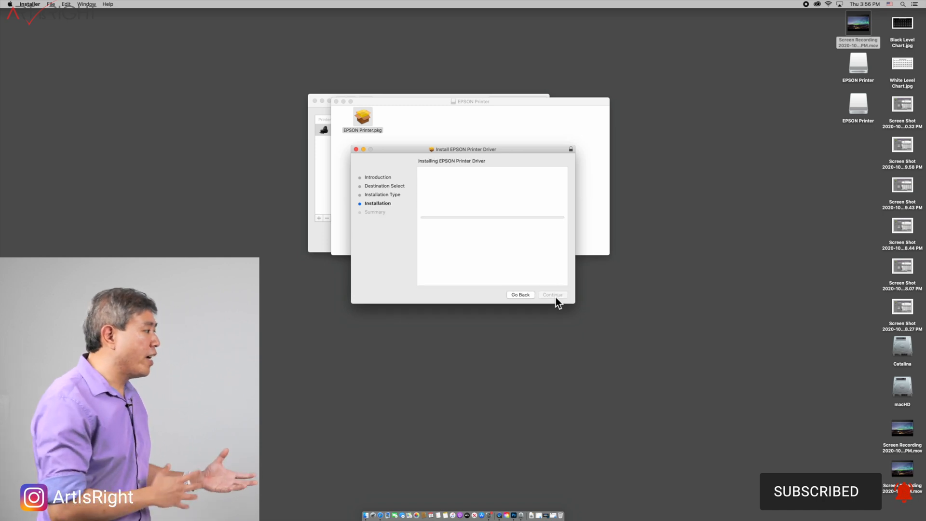
pyautogui.click(552, 295)
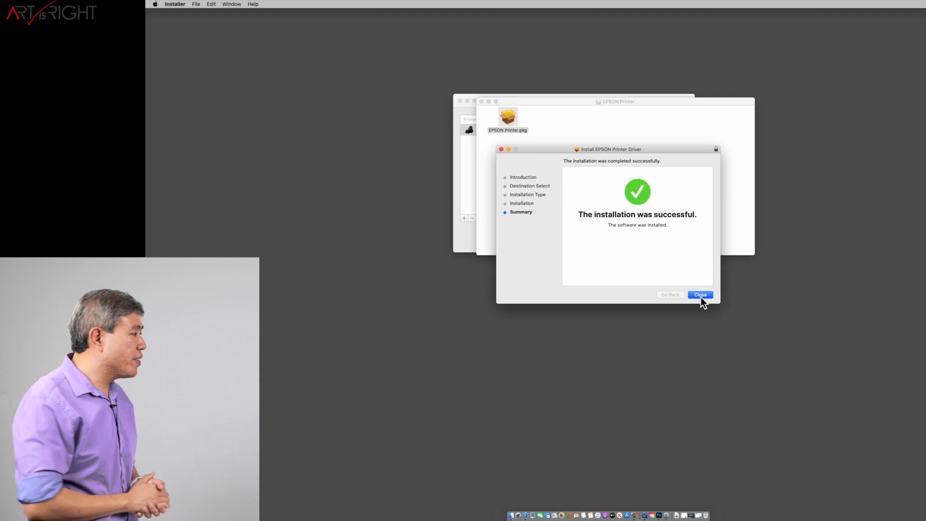
# Step: Close the finished installer and keep the package instead of moving it to Trash
pyautogui.click(700, 295)
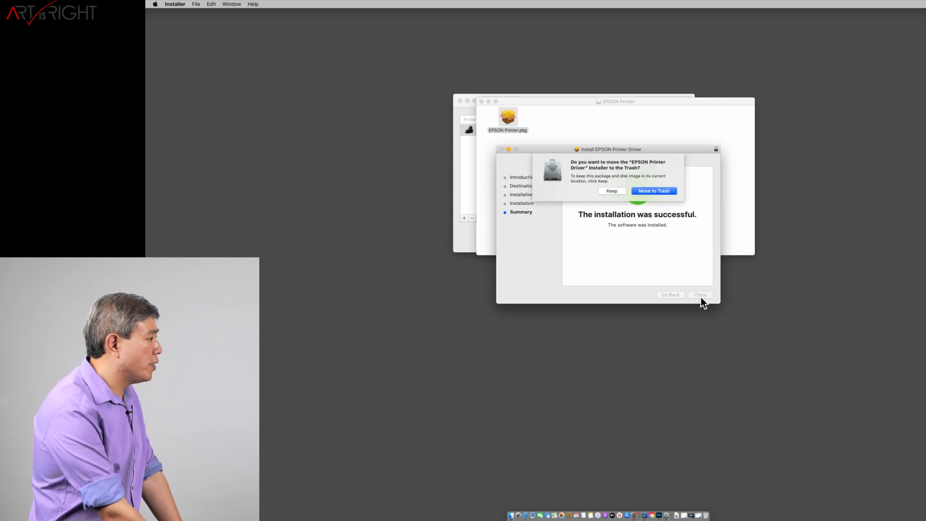
pyautogui.moveTo(599, 198)
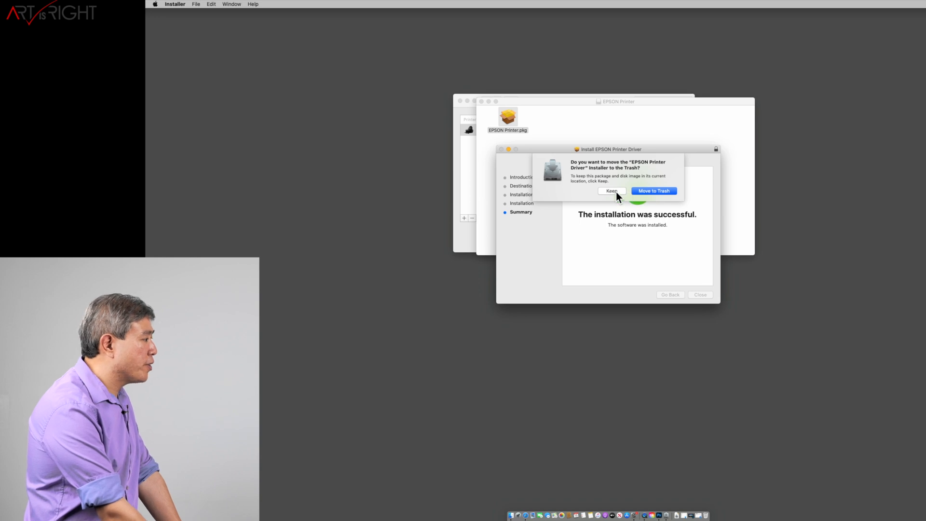
pyautogui.click(611, 191)
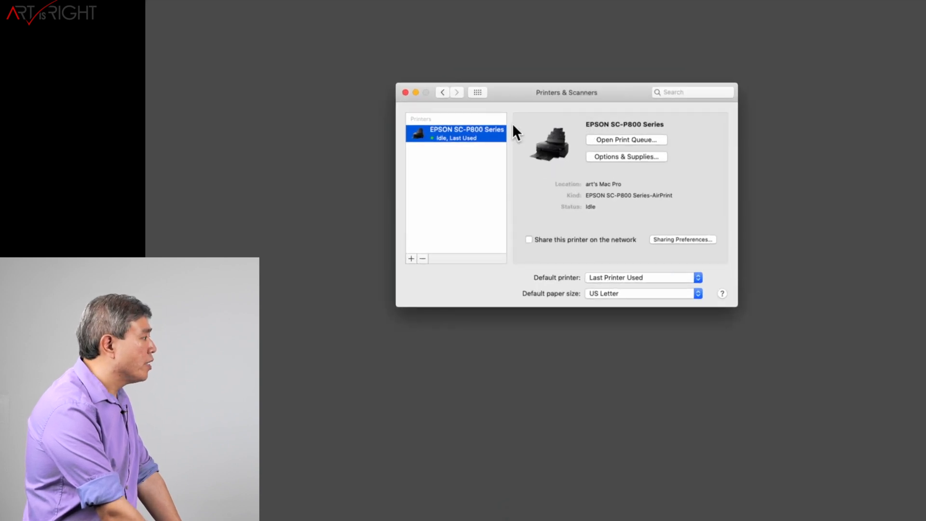
pyautogui.moveTo(429, 191)
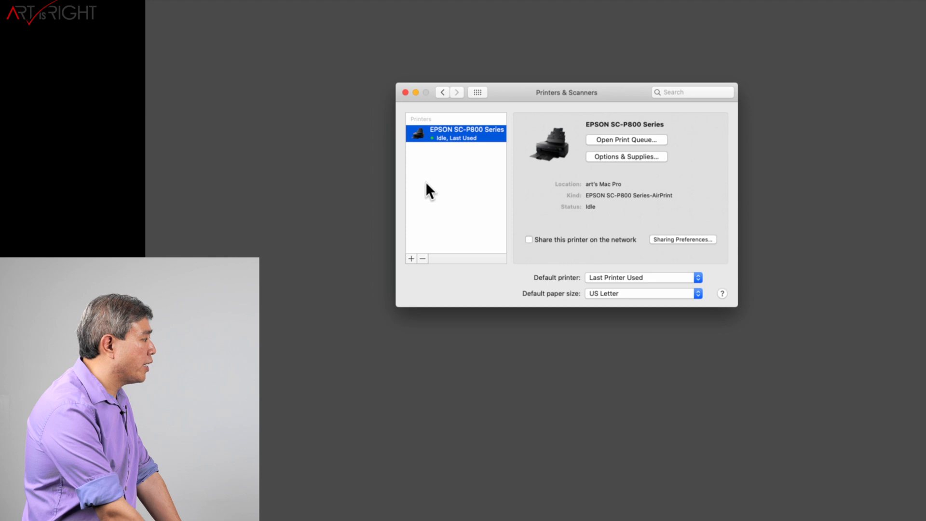
# Step: Delete the AirPrint EPSON SC-P800 Series printer and start adding a new one
pyautogui.click(421, 258)
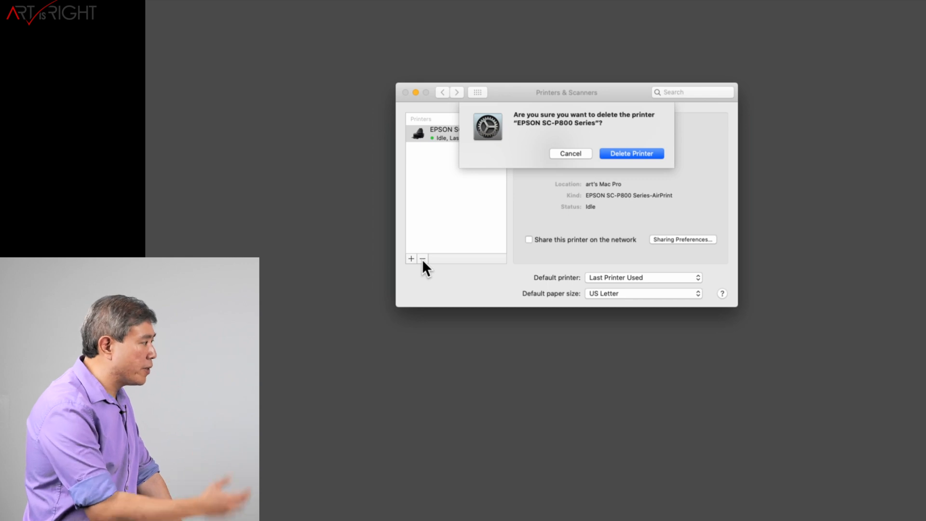
pyautogui.moveTo(650, 172)
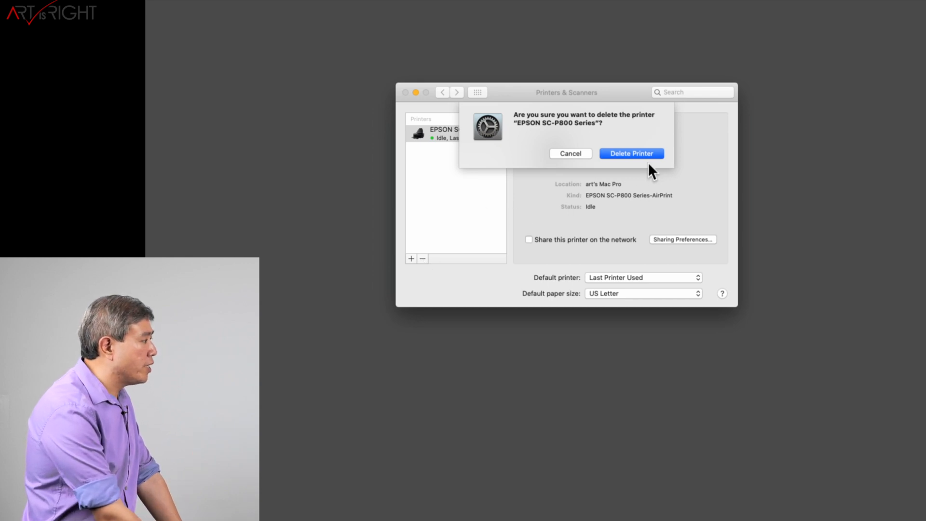
pyautogui.click(630, 153)
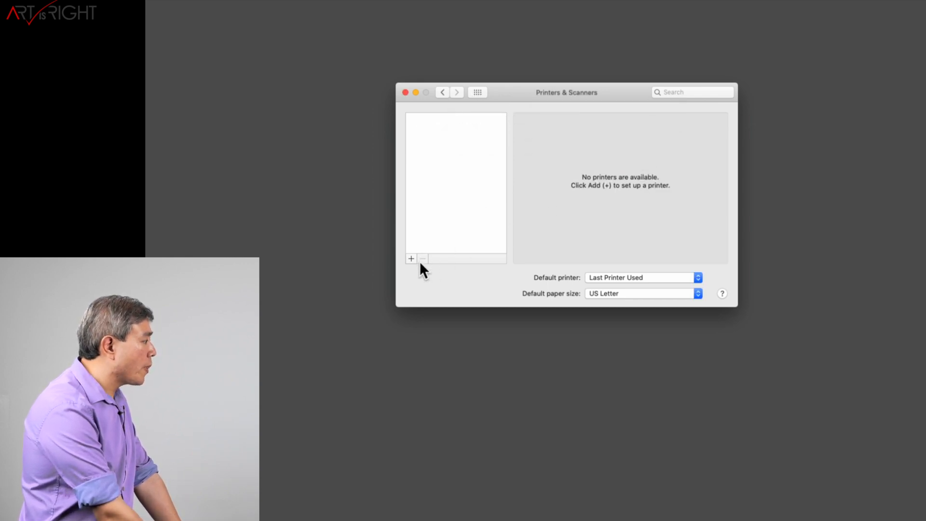
pyautogui.click(411, 258)
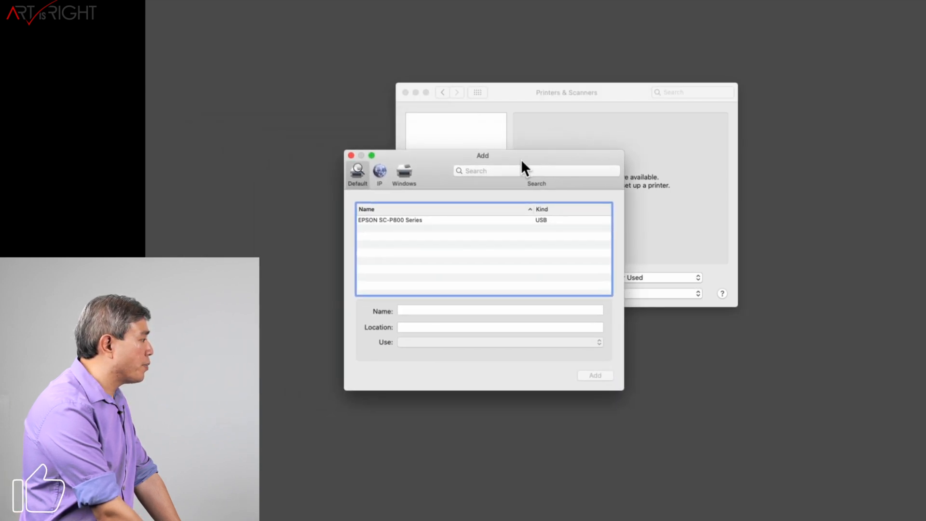
# Step: Add the USB EPSON SC-P800 Series using the EPSON SC-P800 Series driver instead of AirPrint
pyautogui.click(414, 220)
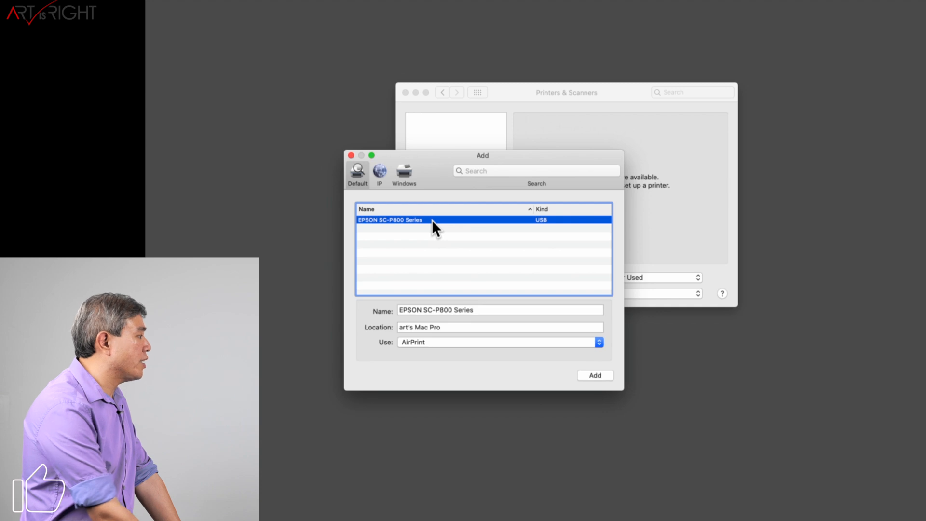
pyautogui.moveTo(437, 342)
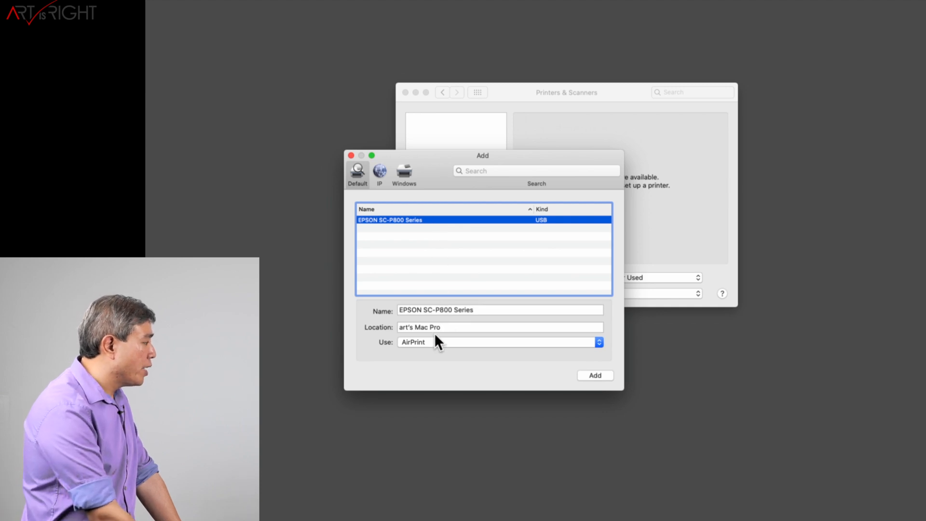
pyautogui.moveTo(403, 354)
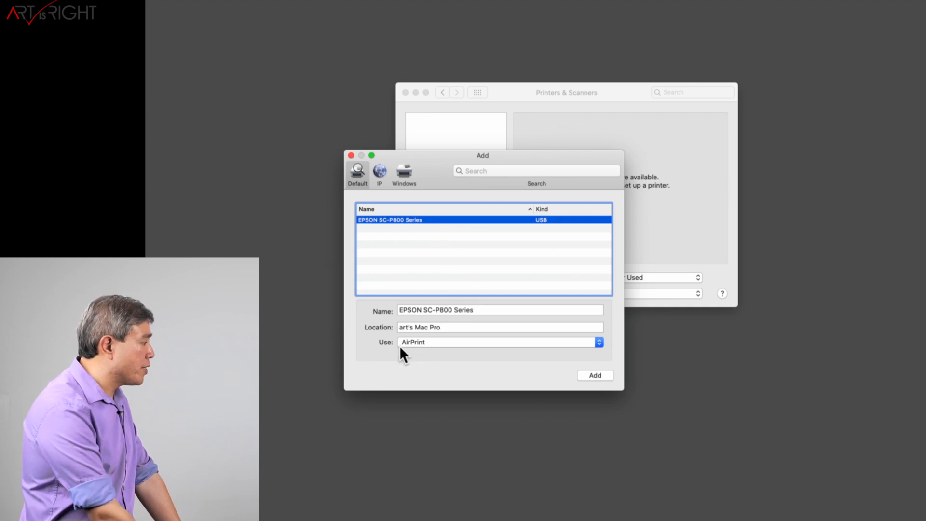
pyautogui.moveTo(419, 348)
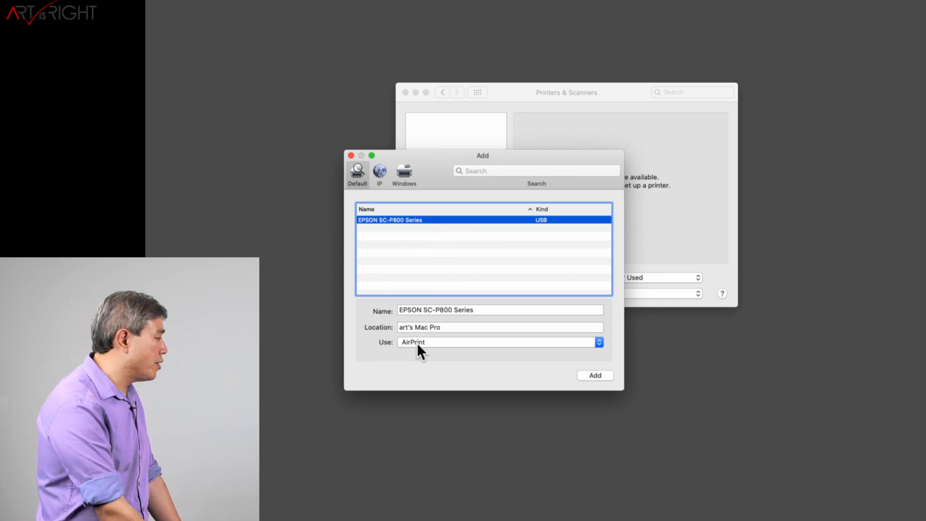
pyautogui.click(499, 342)
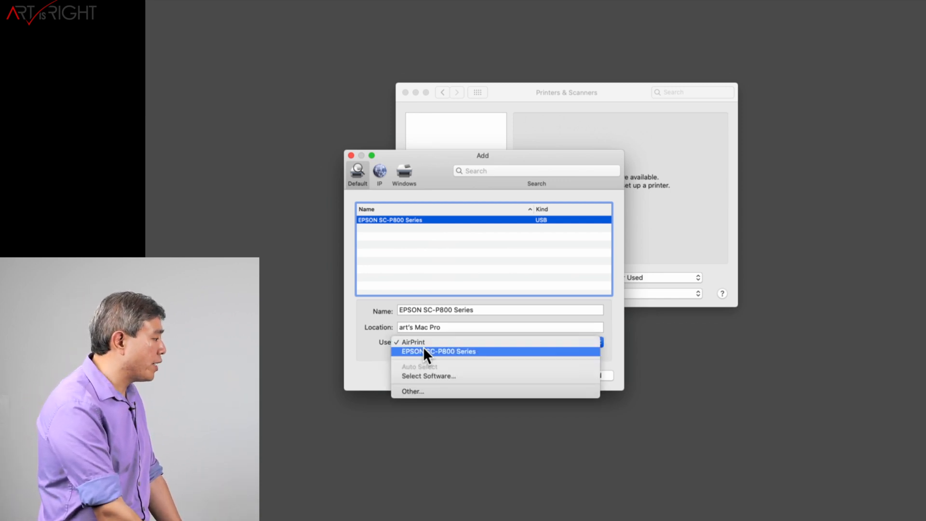
pyautogui.moveTo(470, 363)
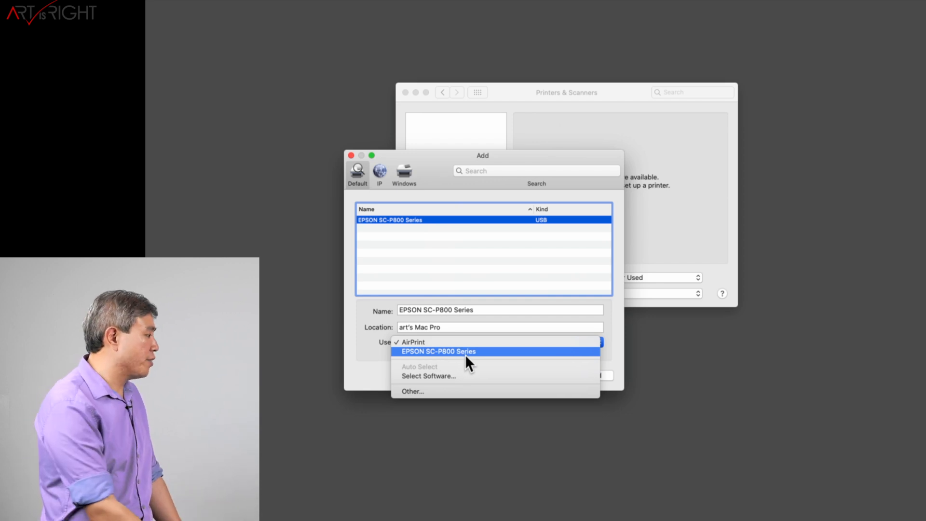
pyautogui.click(437, 351)
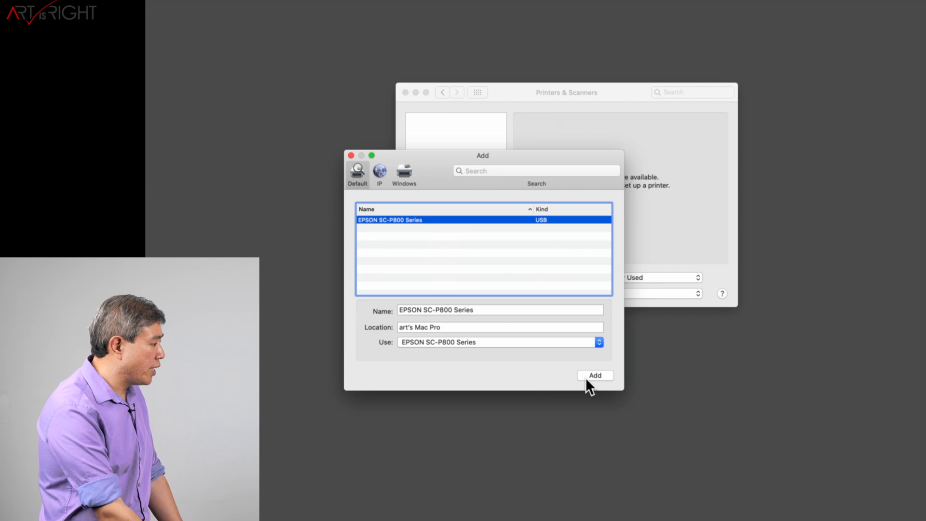
pyautogui.click(595, 375)
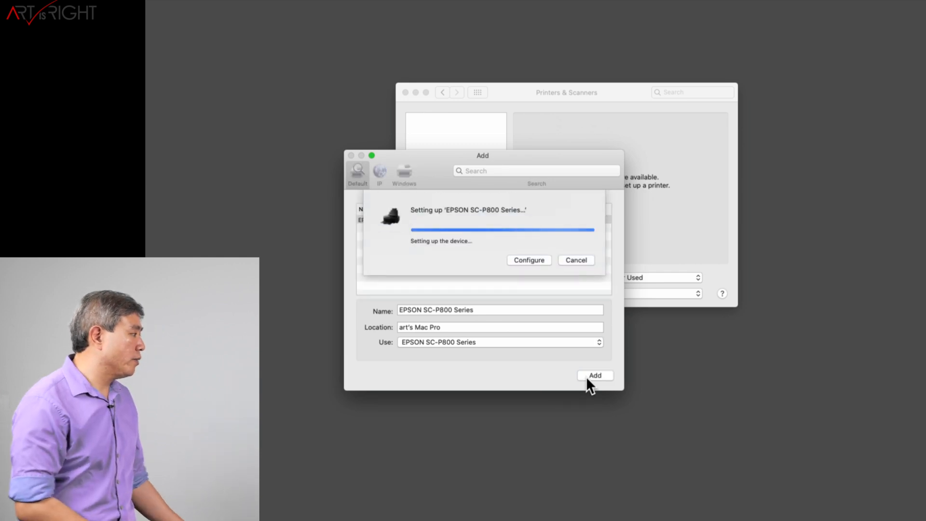
pyautogui.click(595, 375)
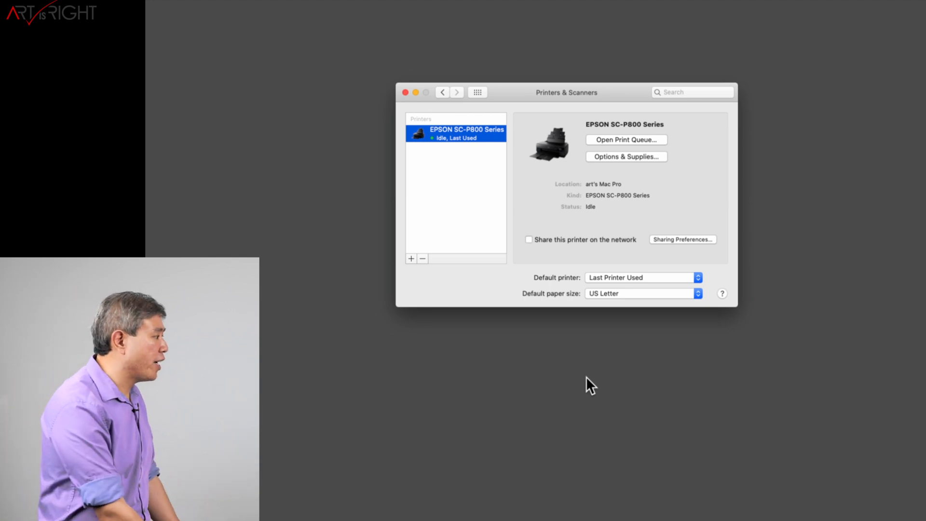
pyautogui.moveTo(579, 204)
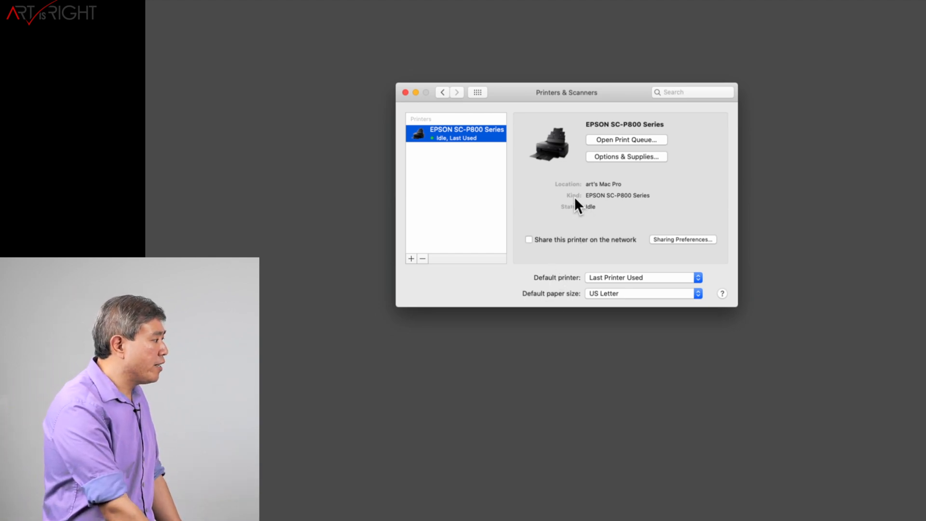
pyautogui.moveTo(623, 206)
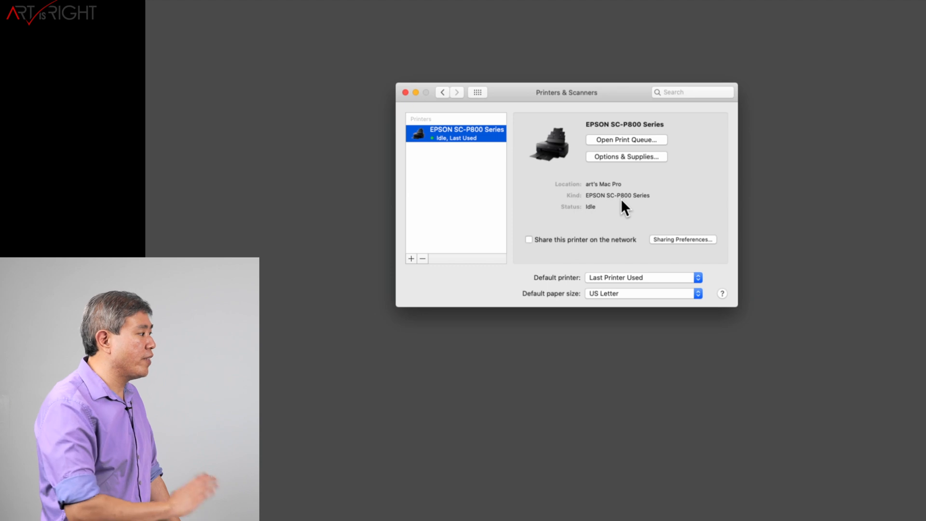
pyautogui.moveTo(655, 205)
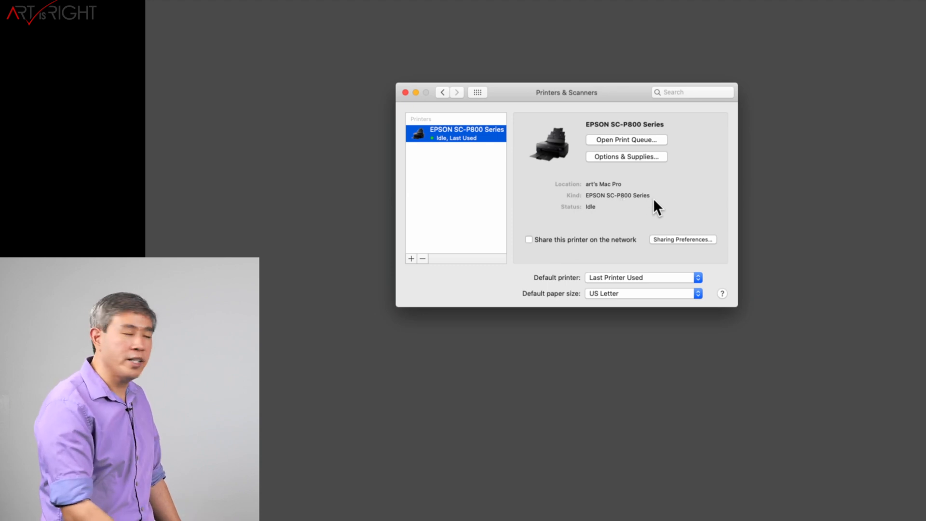
pyautogui.moveTo(631, 159)
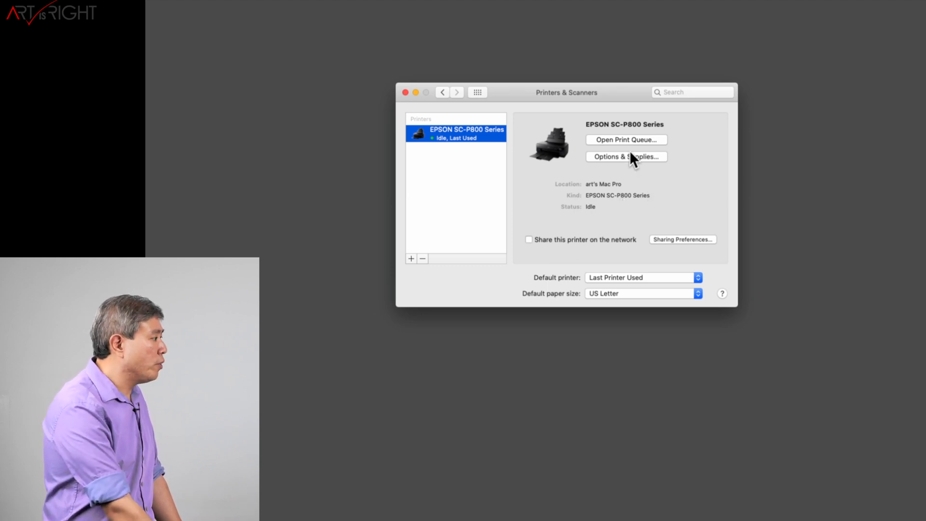
# Step: Show Options & Supplies for the EPSON SC-P800 Series, confirming Epson driver version 10.85
pyautogui.click(625, 156)
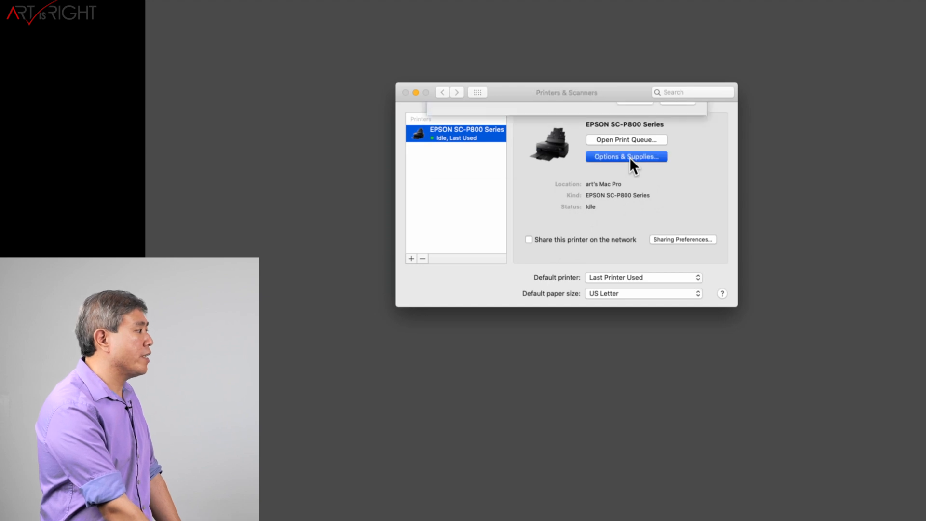
pyautogui.click(625, 156)
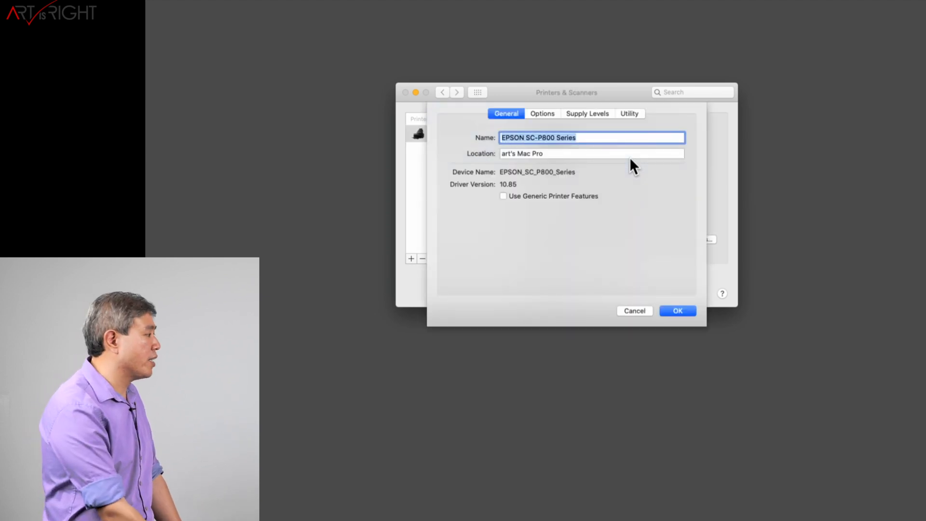
pyautogui.moveTo(540, 118)
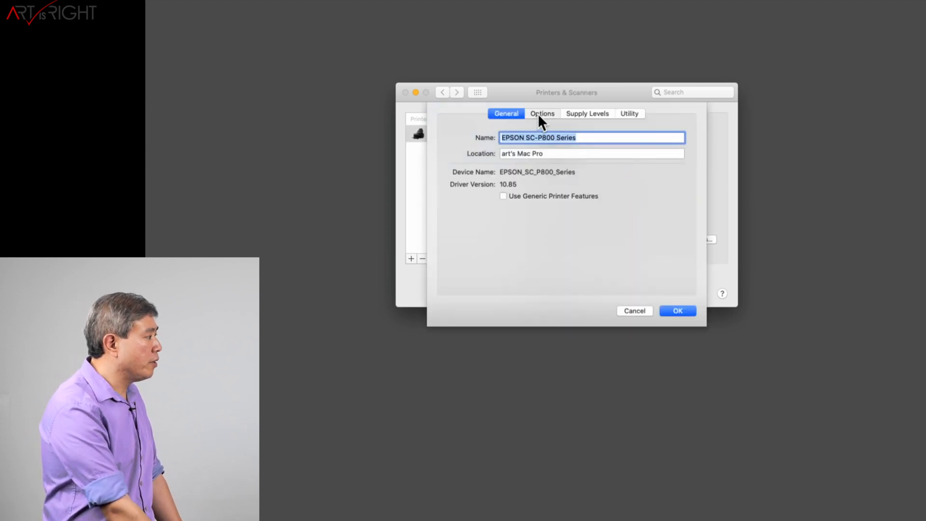
# Step: Review the P800's Options, Supply Levels and Utility panels in Options & Supplies
pyautogui.click(541, 113)
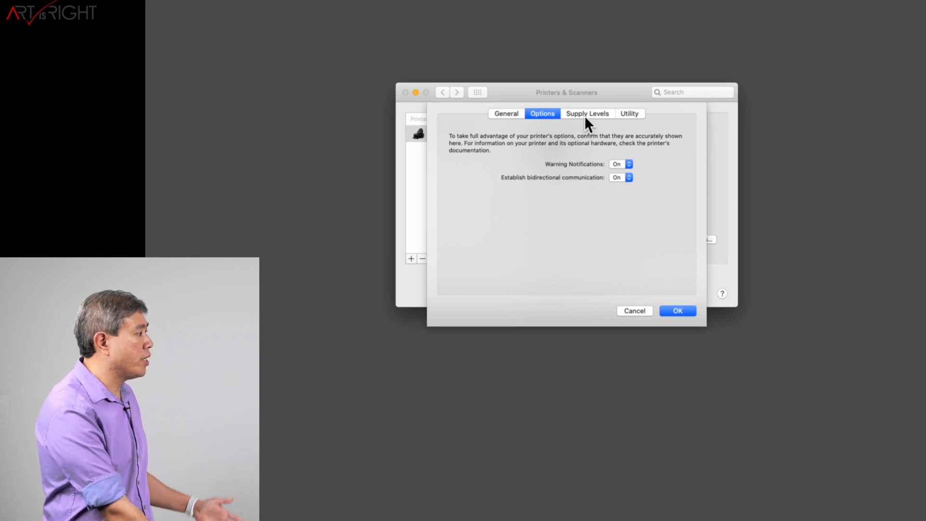
pyautogui.click(586, 114)
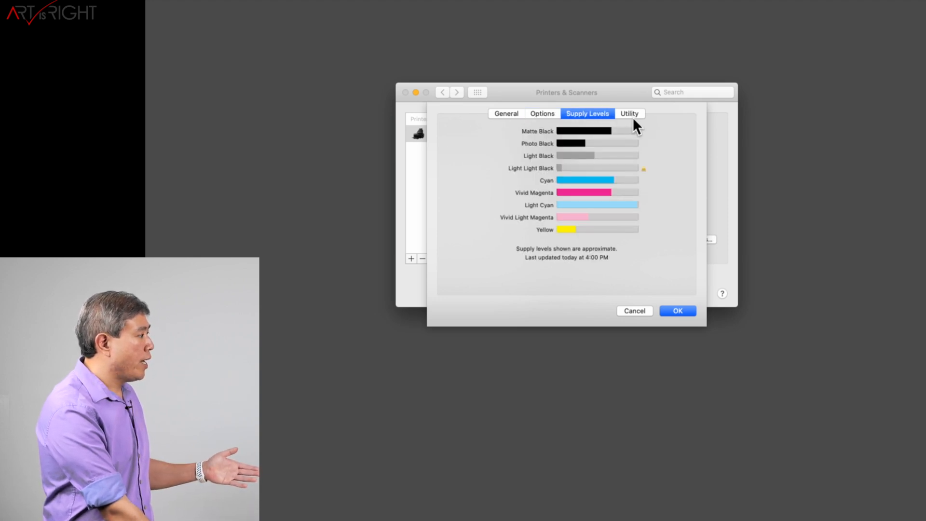
pyautogui.click(629, 113)
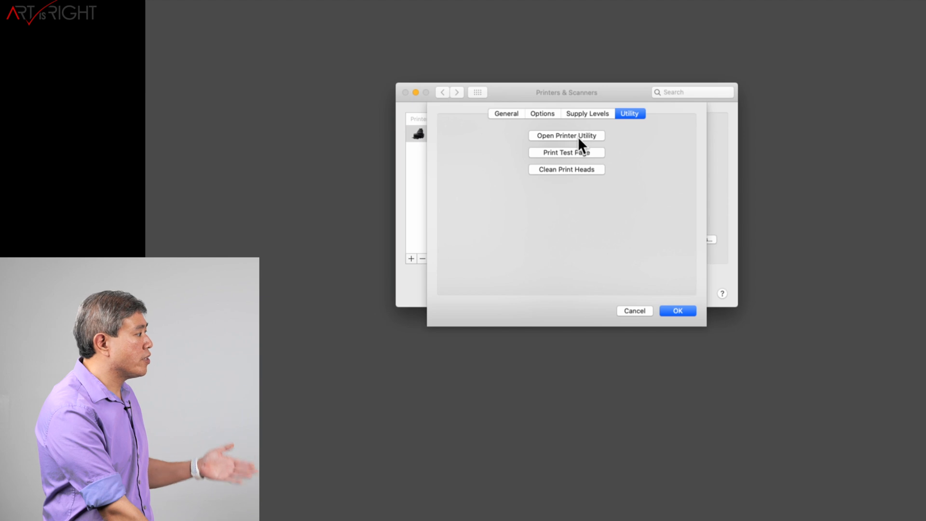
# Step: Launch Epson Printer Utility 4 and bring up the EPSON Status Monitor for the SC-P800
pyautogui.click(566, 135)
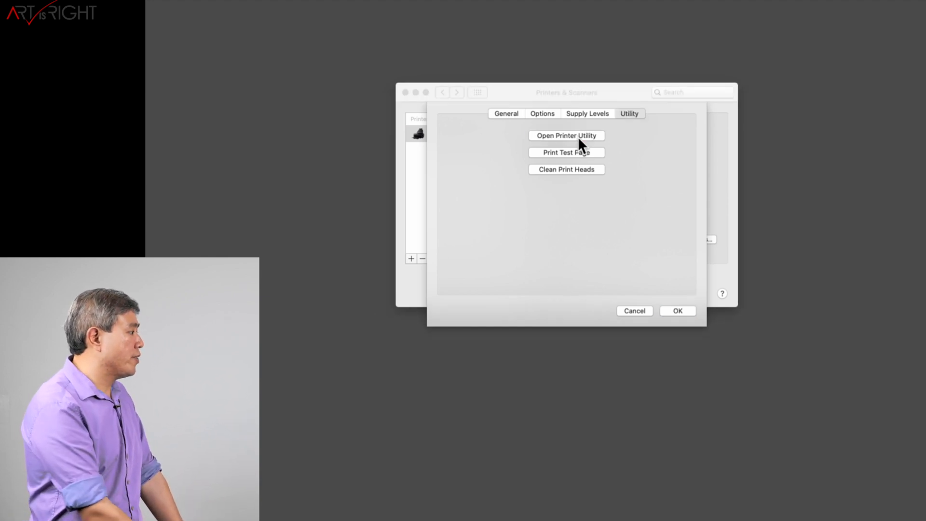
pyautogui.click(565, 135)
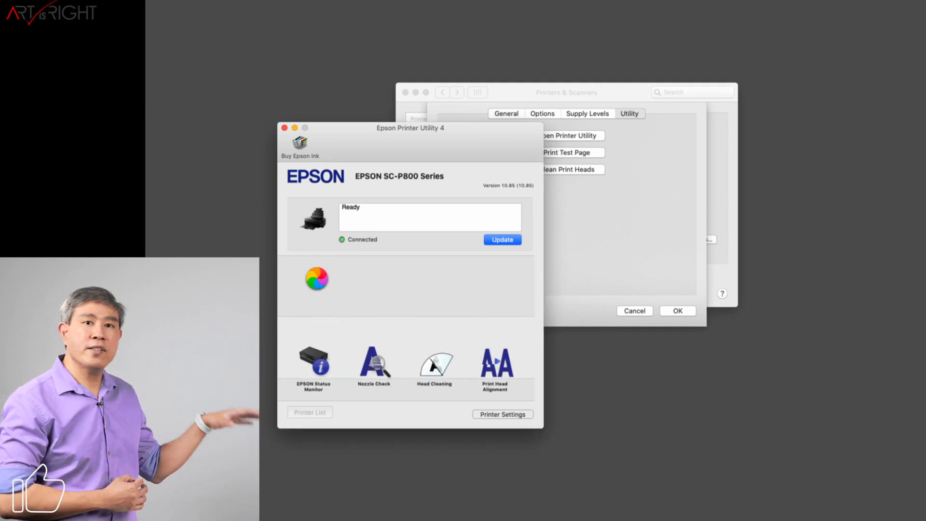
pyautogui.click(313, 361)
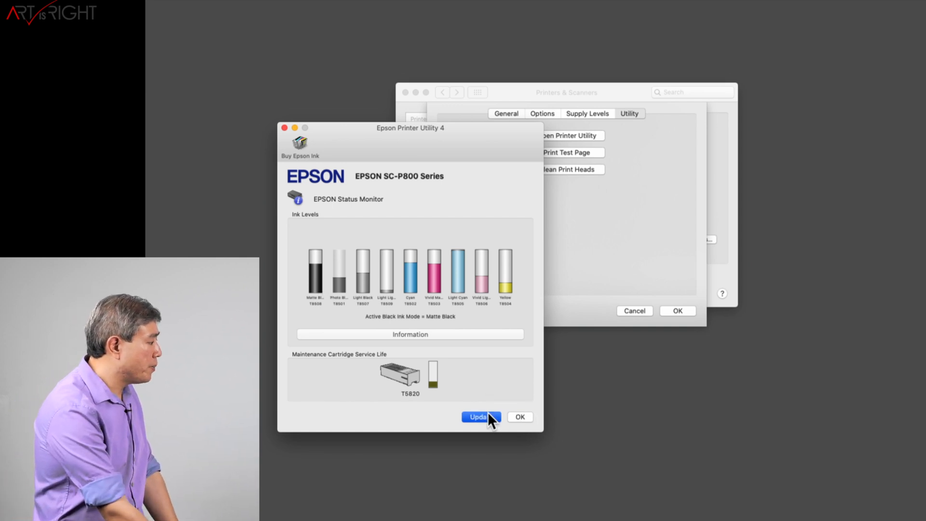
# Step: Close the Status Monitor, quit the utility and cancel Options & Supplies back to the printers list
pyautogui.click(480, 416)
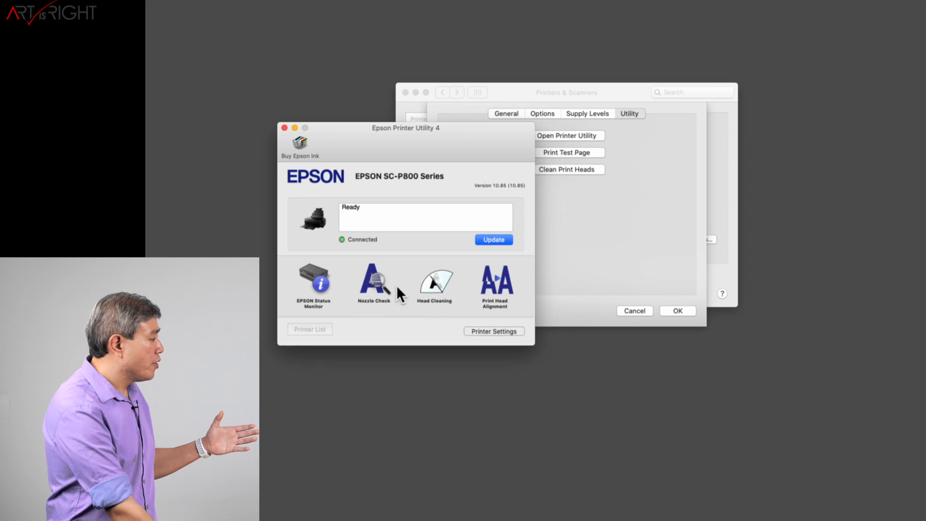
pyautogui.moveTo(484, 298)
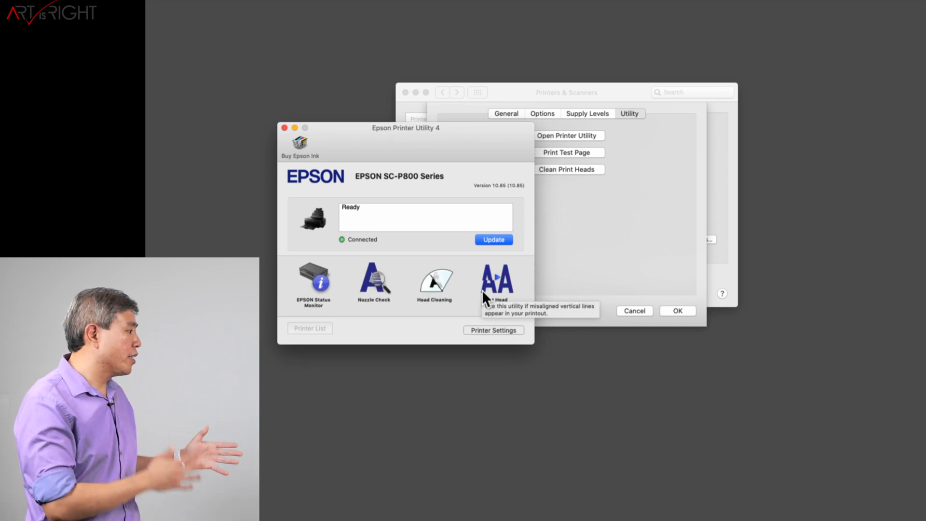
pyautogui.moveTo(345, 164)
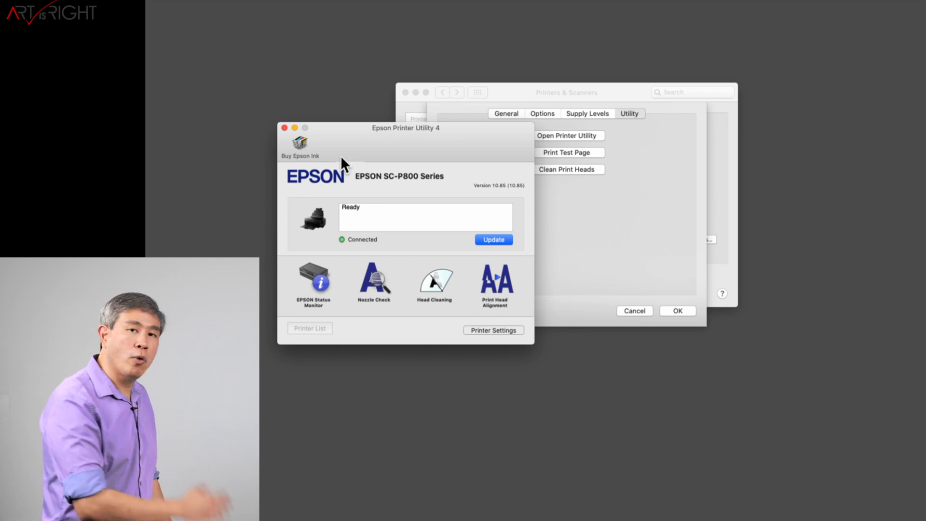
pyautogui.click(285, 127)
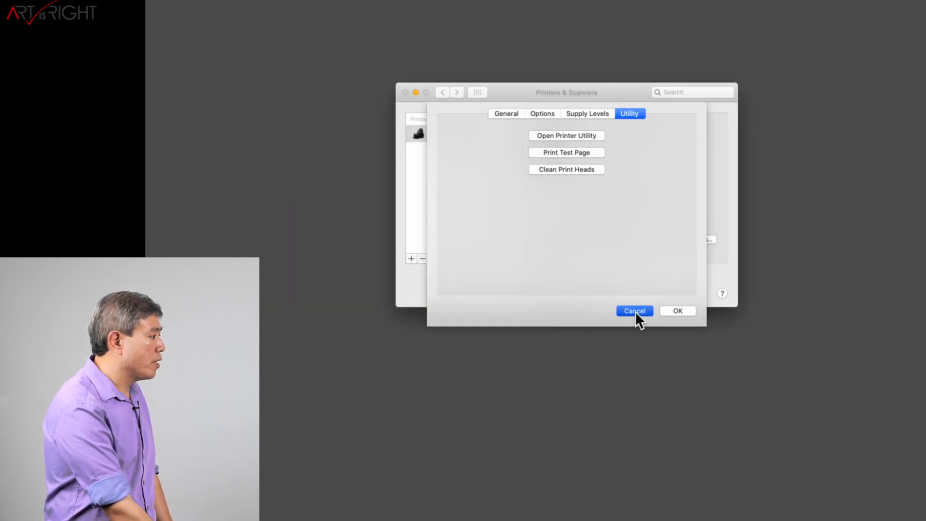
pyautogui.click(633, 310)
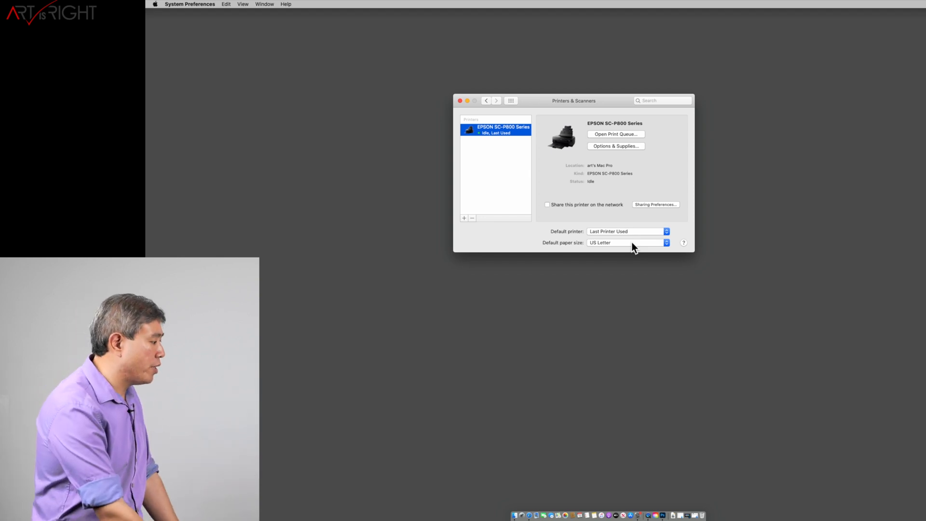
# Step: Return to the aurora photo in Photoshop and bring up its Print Settings dialog for the SC-P800
pyautogui.click(664, 515)
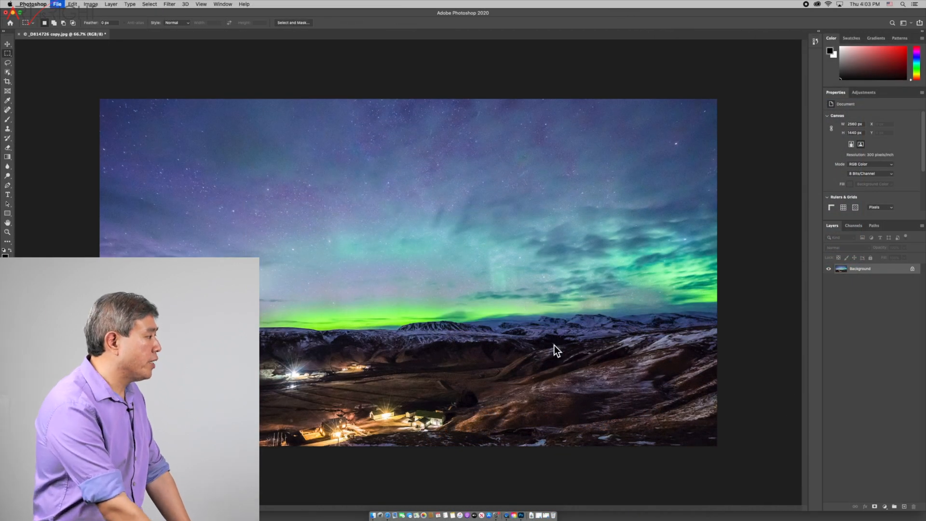
pyautogui.click(57, 4)
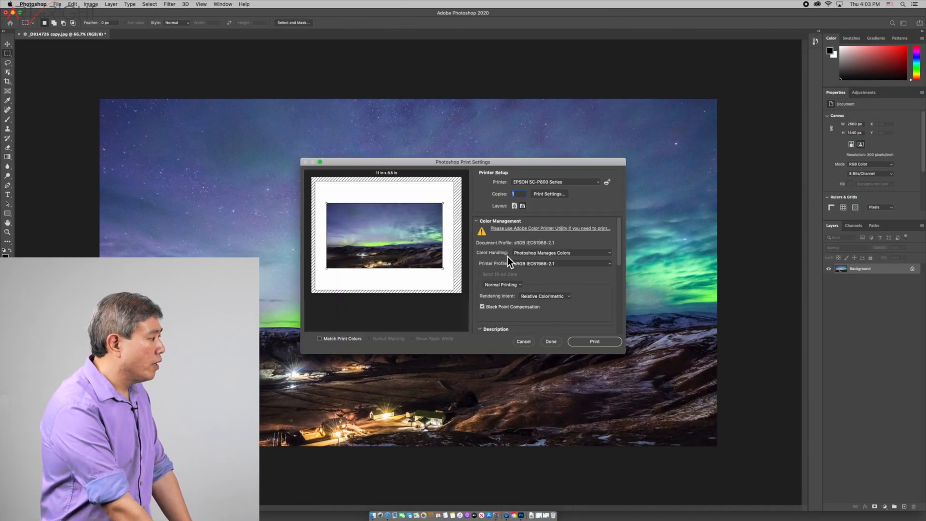
pyautogui.moveTo(533, 273)
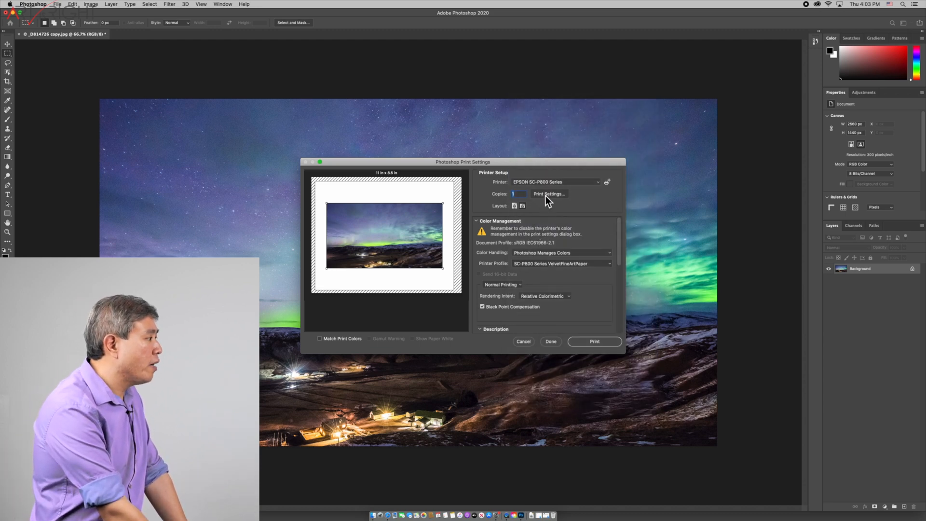
# Step: Switch the macOS print dialog to the Epson Printer Settings pane
pyautogui.click(547, 194)
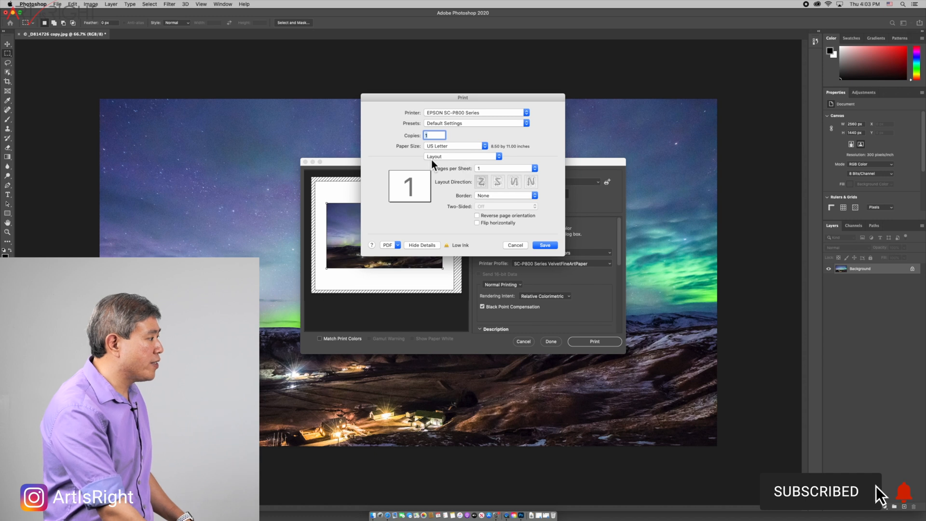
pyautogui.moveTo(451, 162)
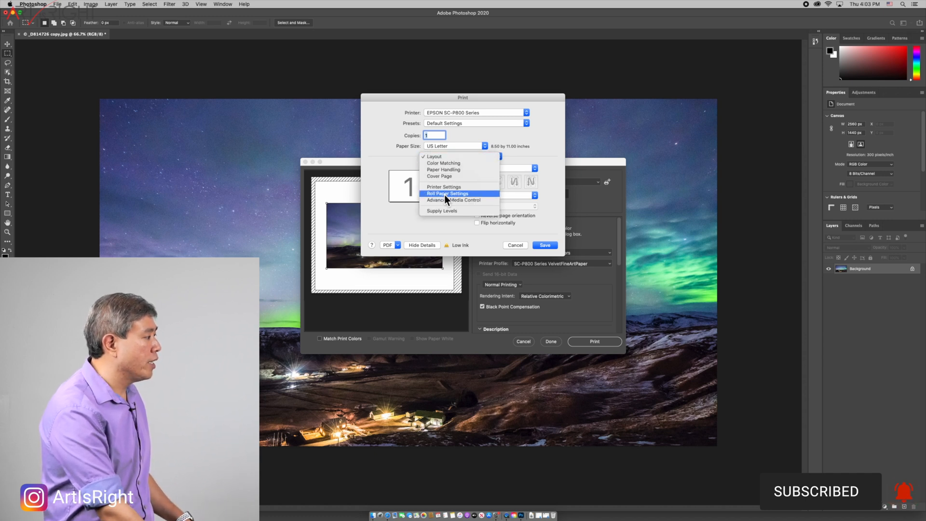
pyautogui.click(444, 186)
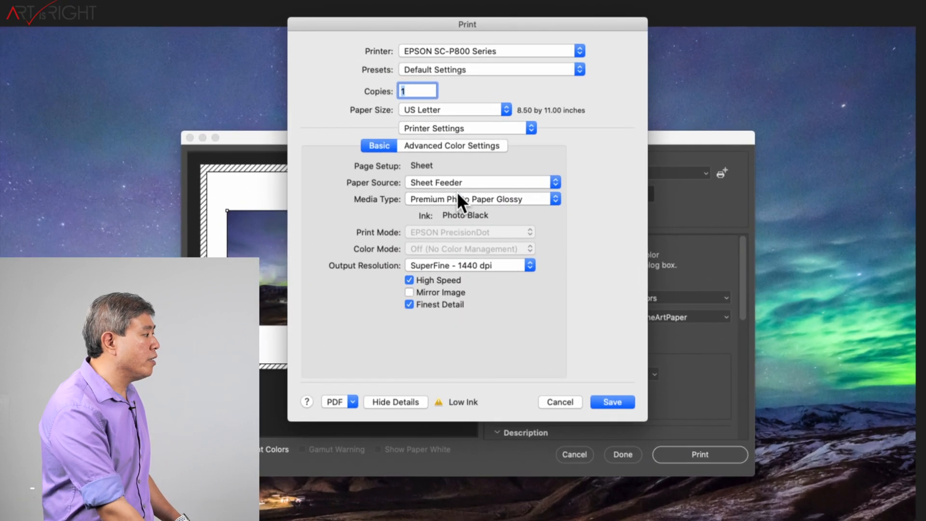
pyautogui.moveTo(425, 252)
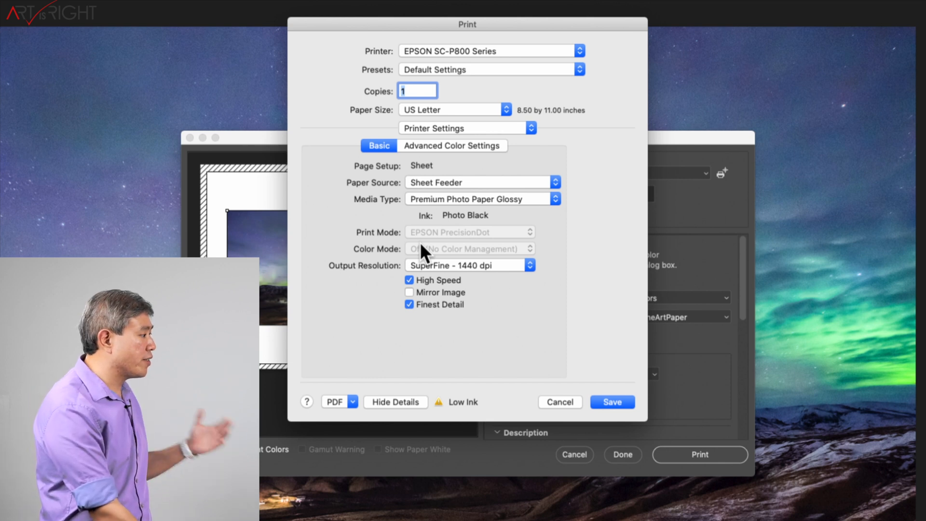
pyautogui.moveTo(388, 264)
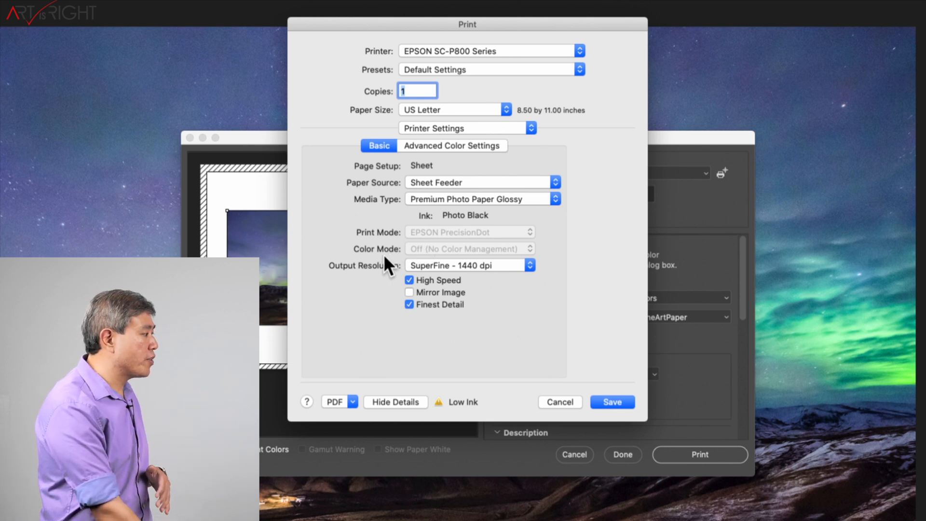
pyautogui.moveTo(392, 250)
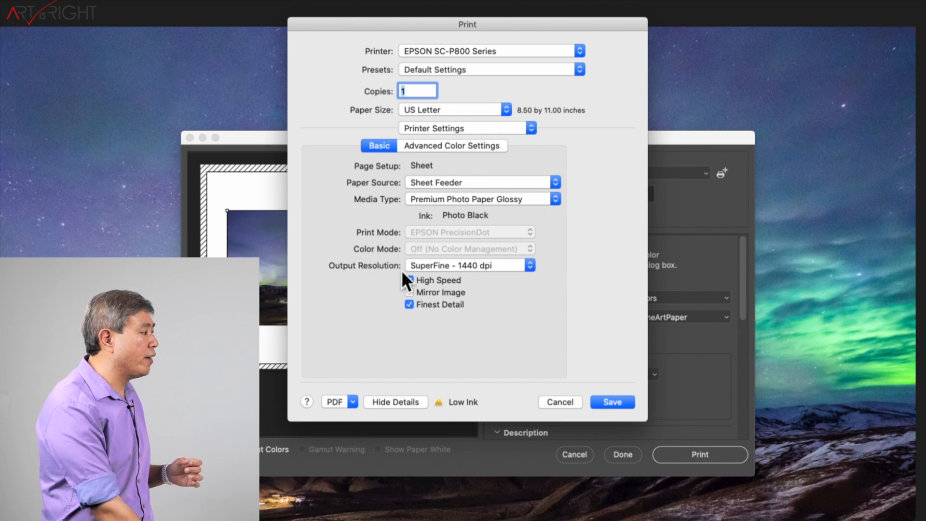
# Step: Look through the Paper Source and Media Type choices (Sheet Feeder, Premium Photo Paper Glossy)
pyautogui.click(408, 280)
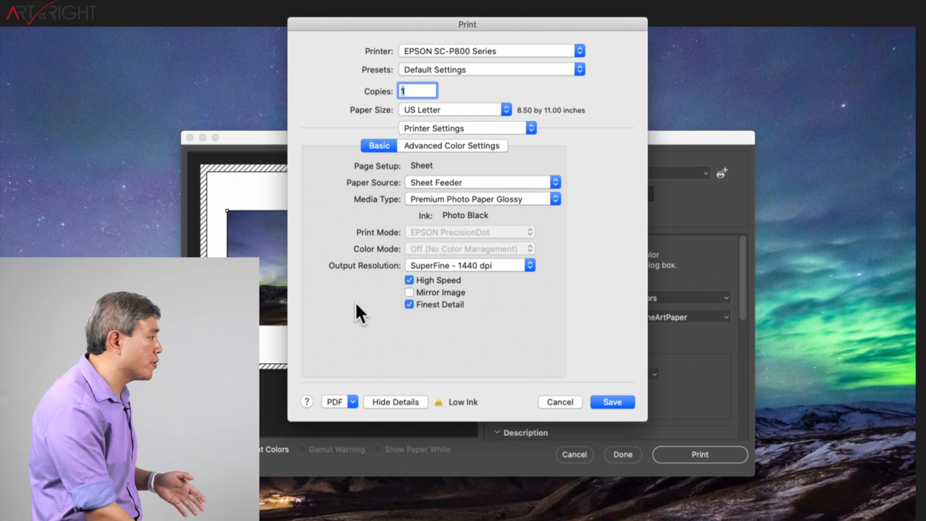
pyautogui.moveTo(428, 227)
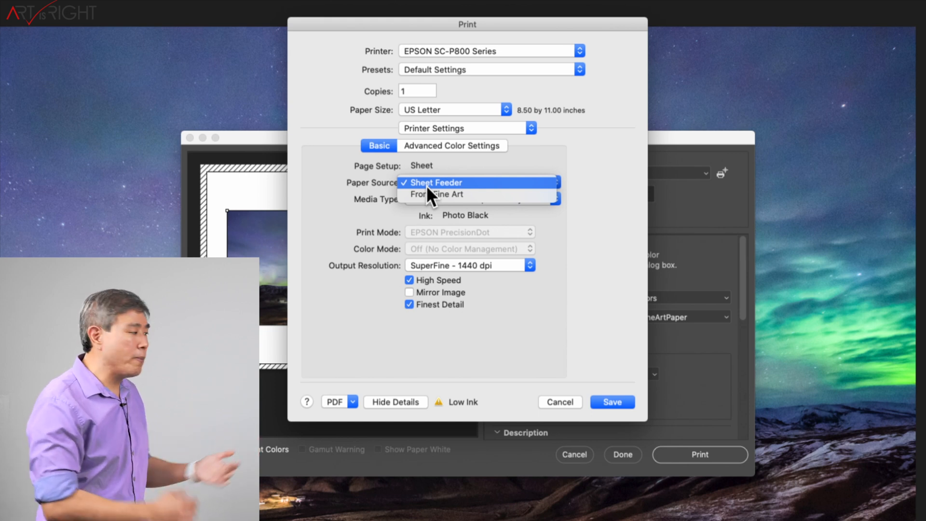
pyautogui.moveTo(389, 212)
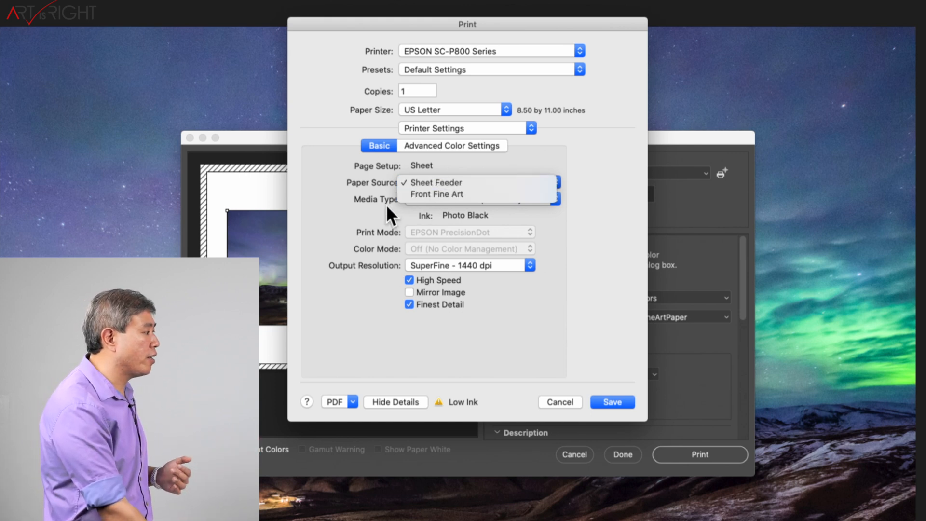
pyautogui.click(467, 199)
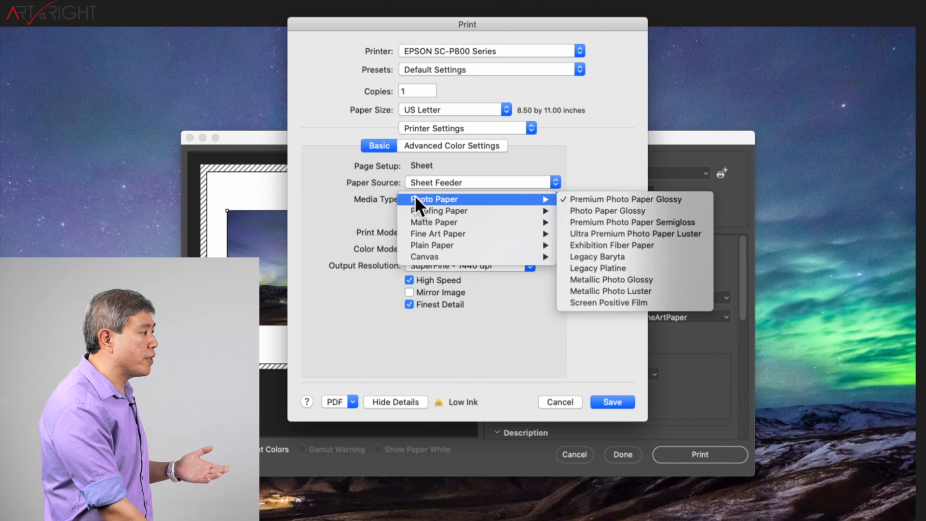
pyautogui.moveTo(542, 213)
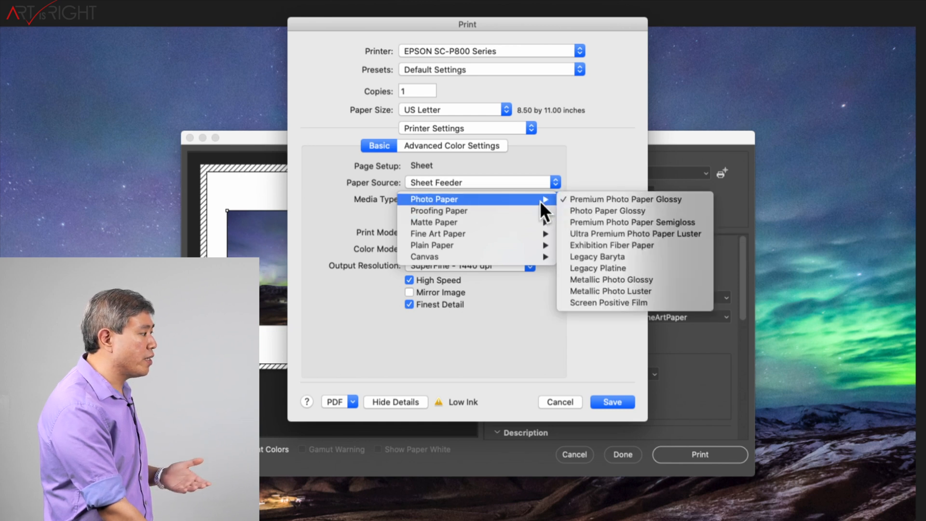
pyautogui.moveTo(436, 233)
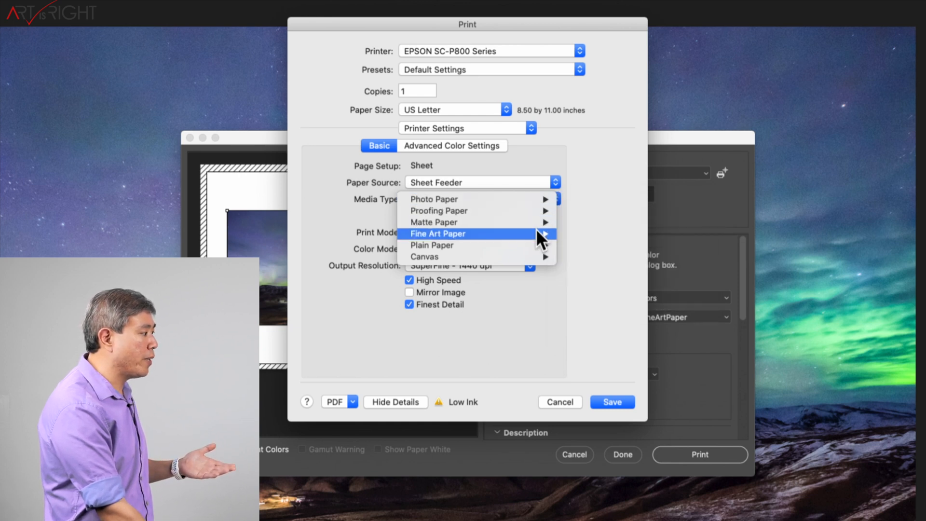